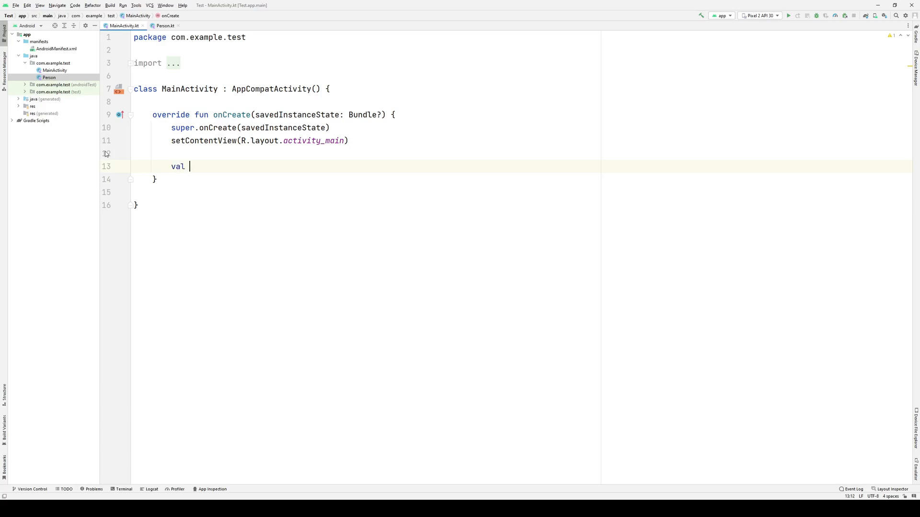
Declare myString = "some string value" and val intent = Intent() in onCreate
text(myString =)
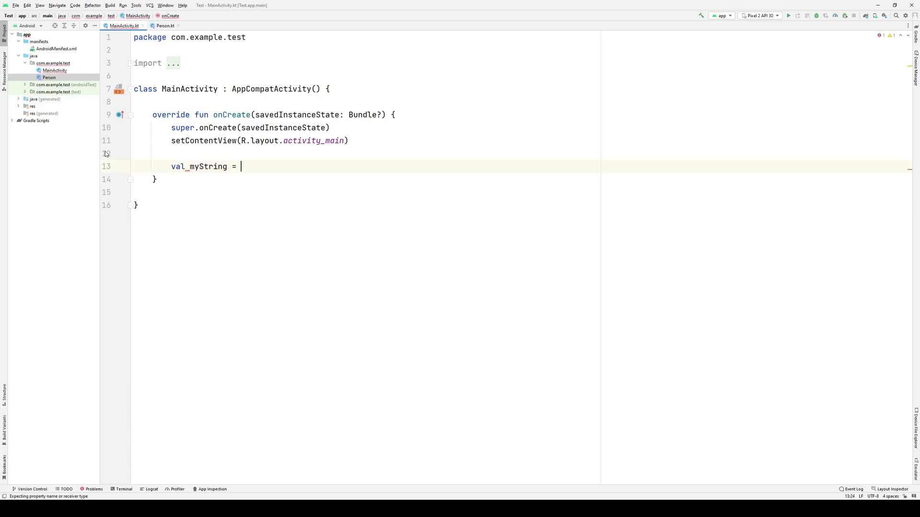
text("some string value")
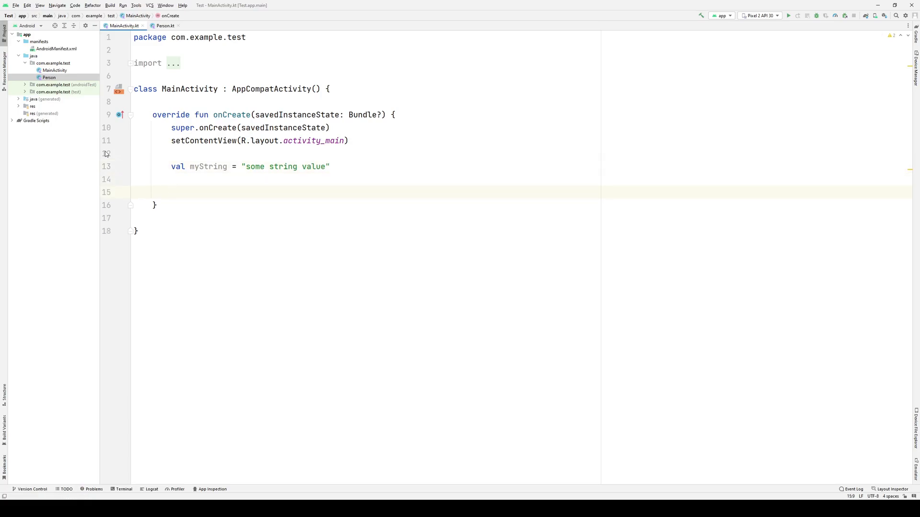
text(v)
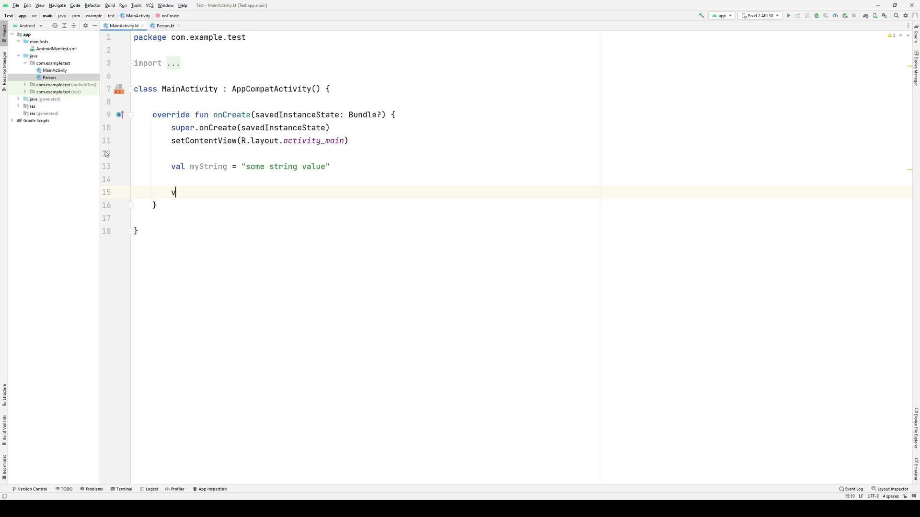
text(al intent)
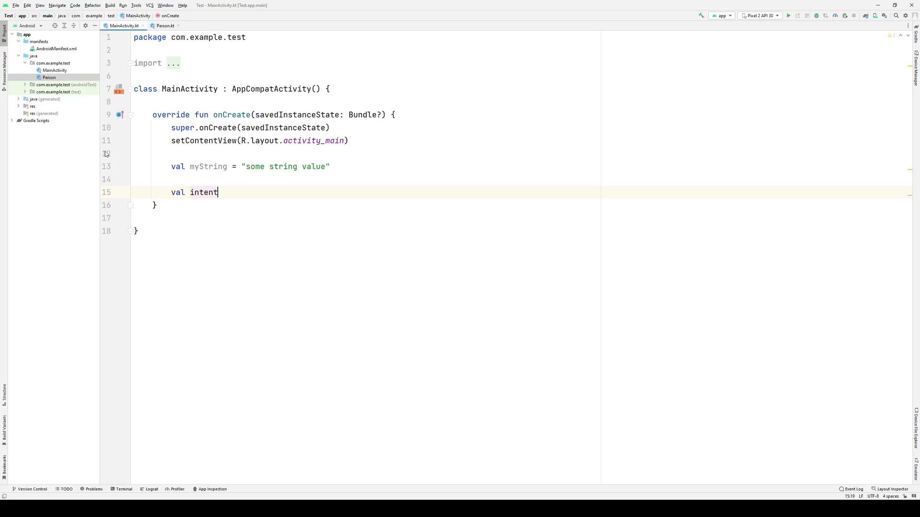
text(= In)
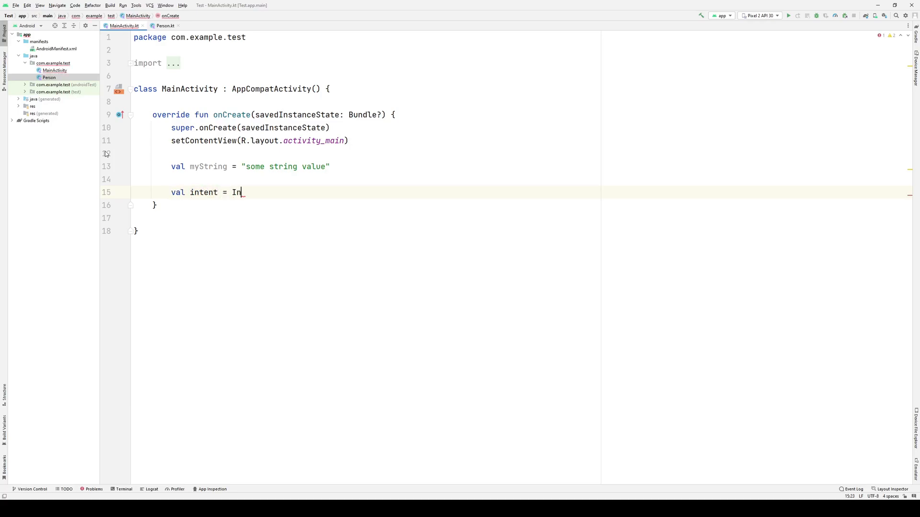
text(tent())
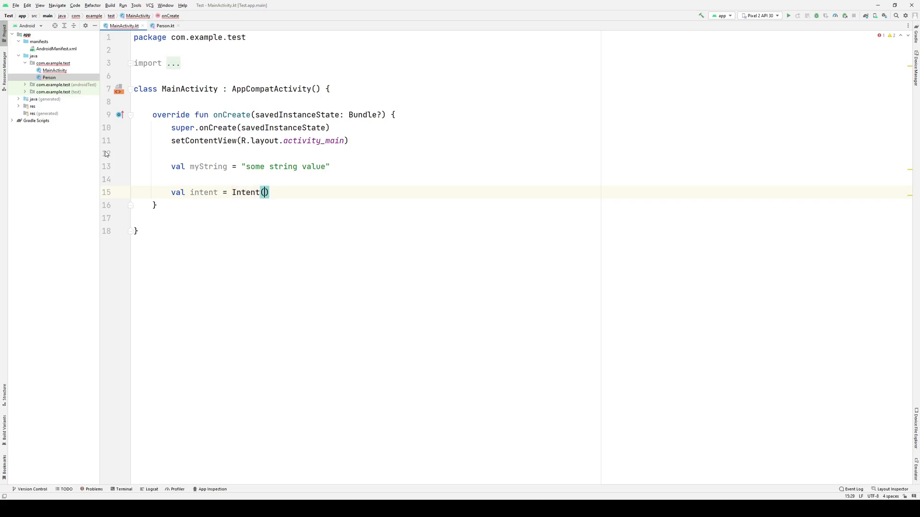
key(enter)
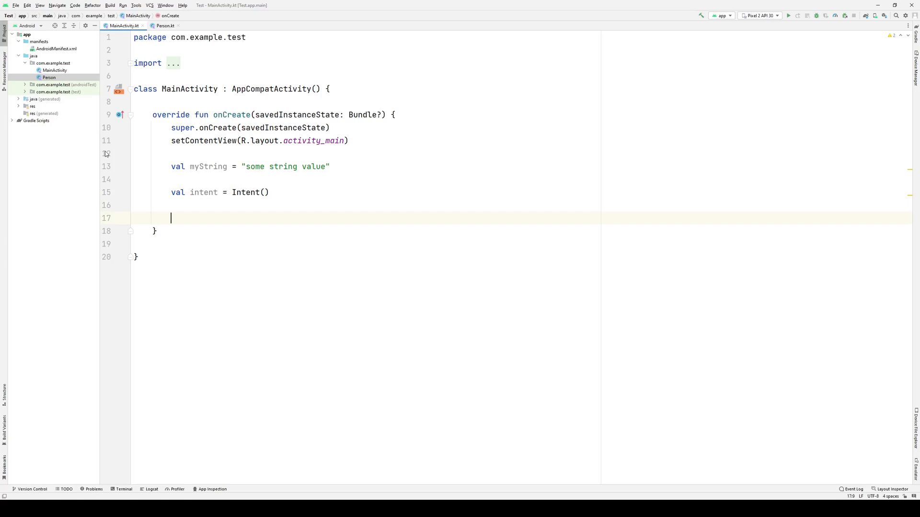
Add intent.putExtra("key", myString) on the new line
text(intent.)
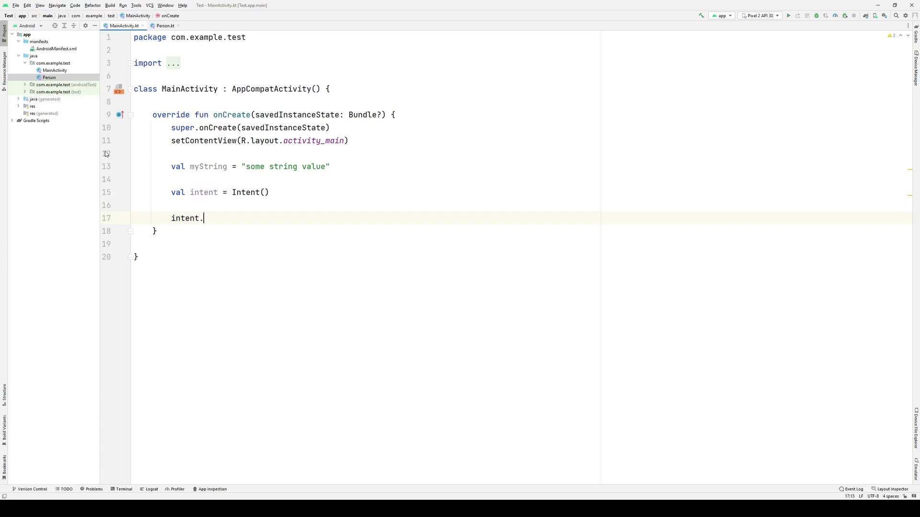
text(putExtra()
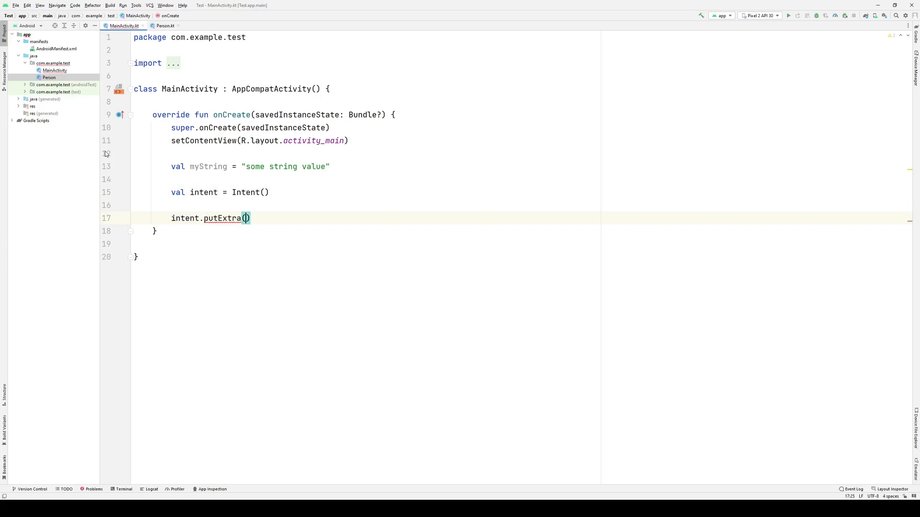
click(247, 218)
text(")
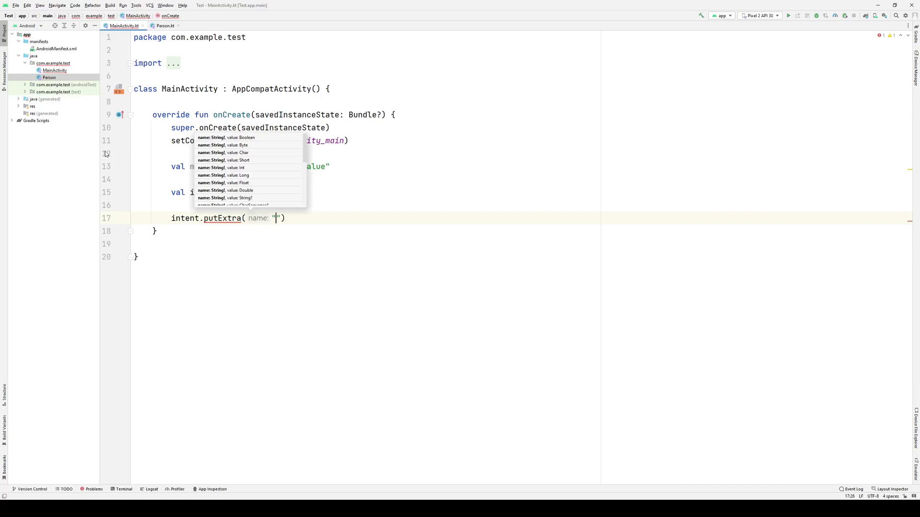
text(key)
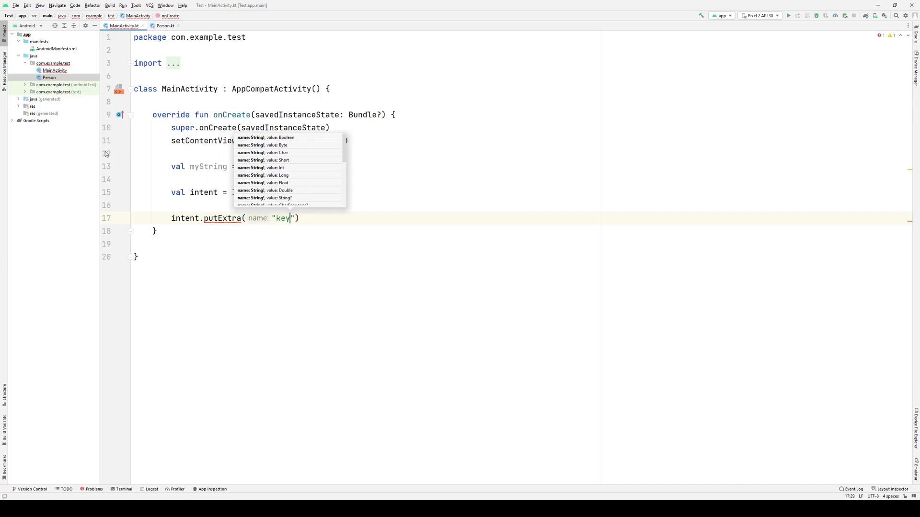
text(, my)
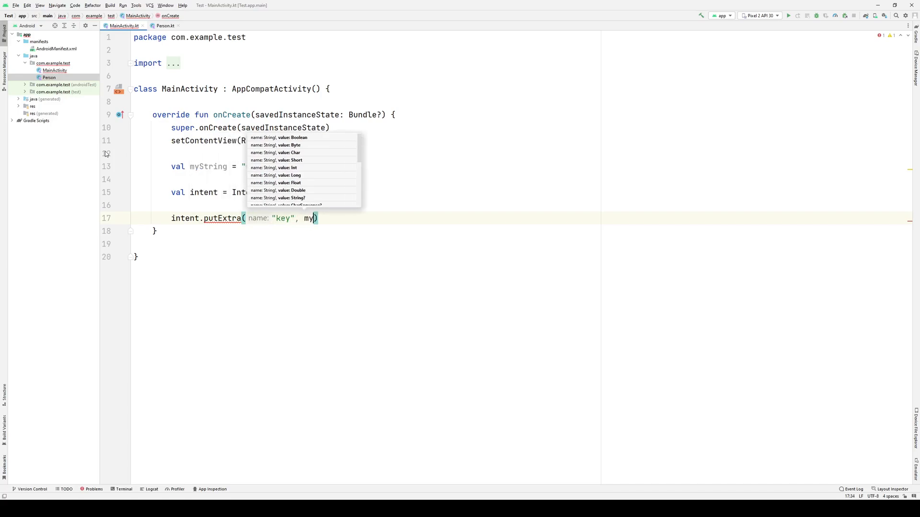
text(String)
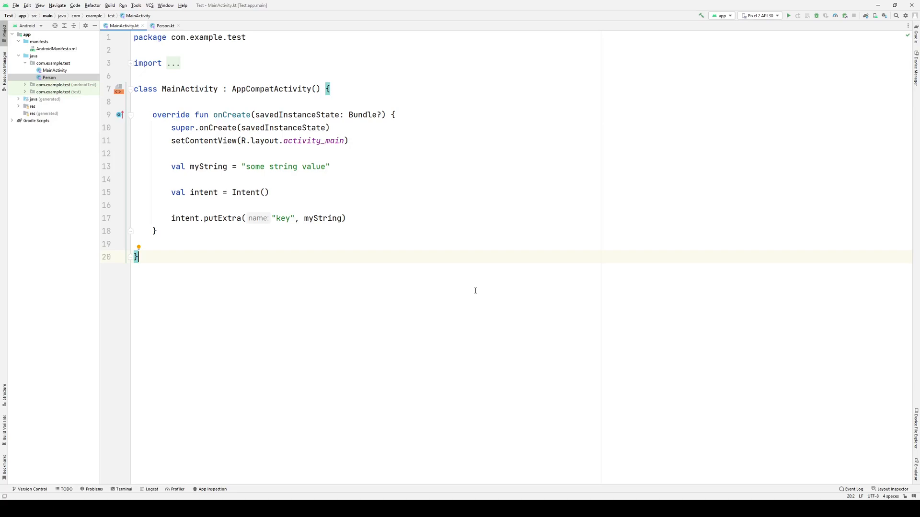
click(49, 77)
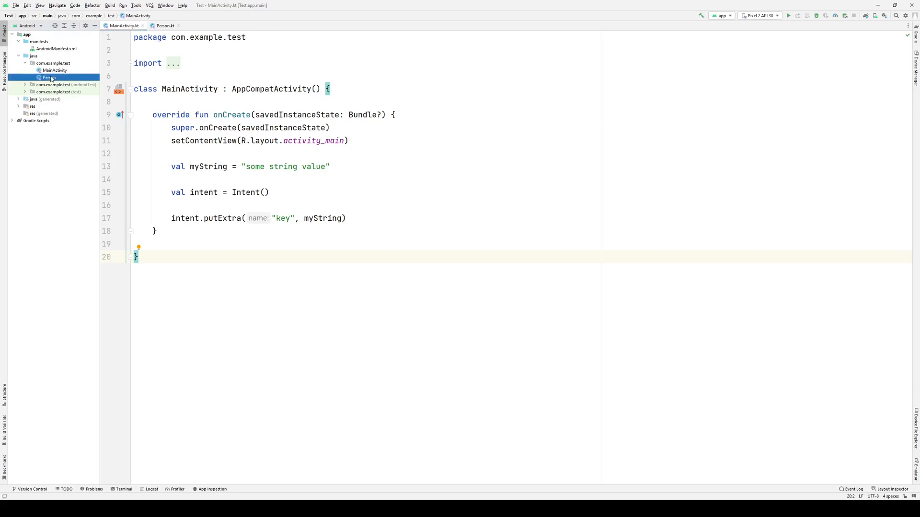
click(163, 25)
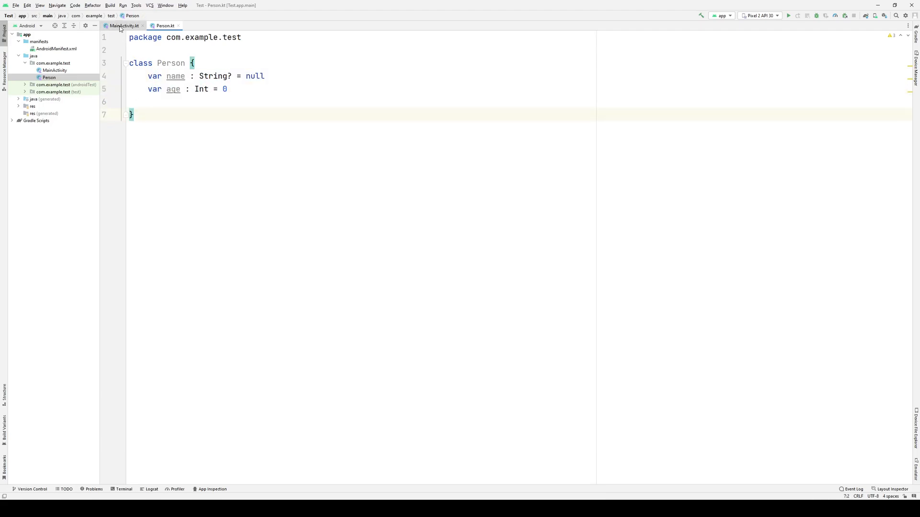
click(122, 26)
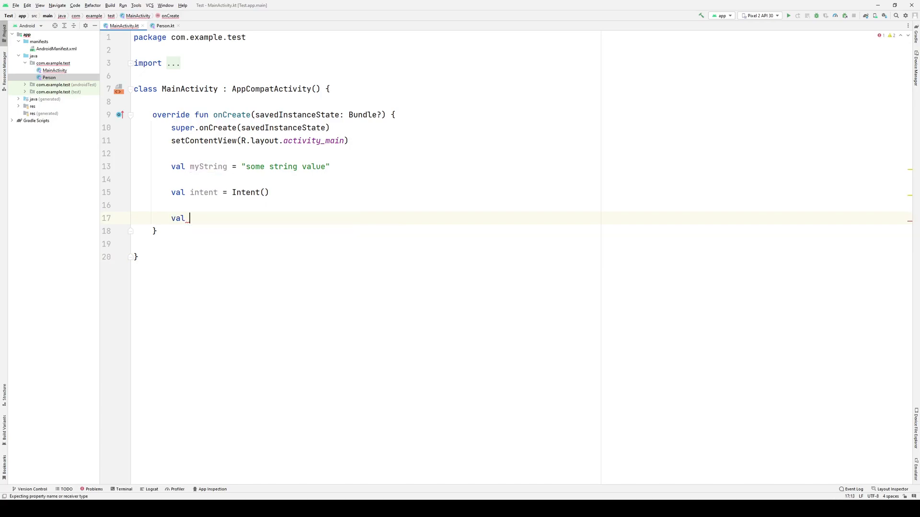
Build val person = Person().apply with name "Sarah" and age 45
text(person = Person().apply {)
text(name)
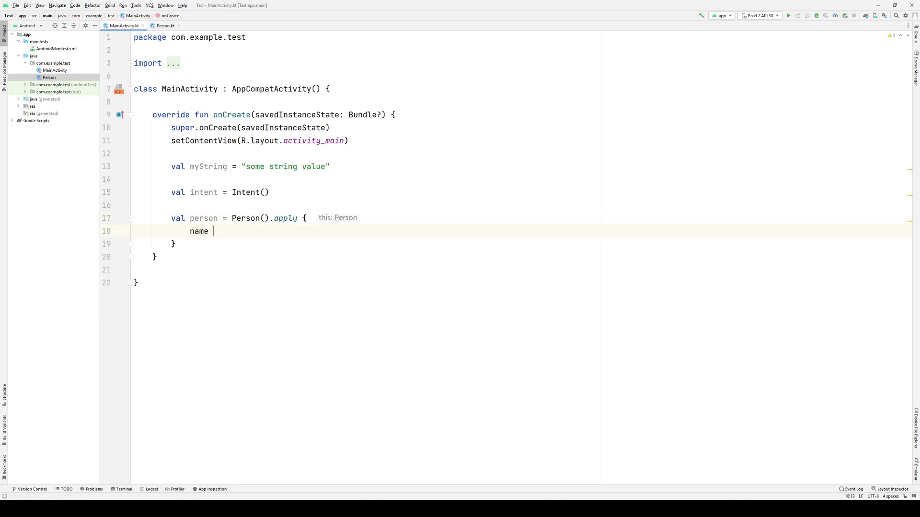
text(= "Sarah")
text(age = 45)
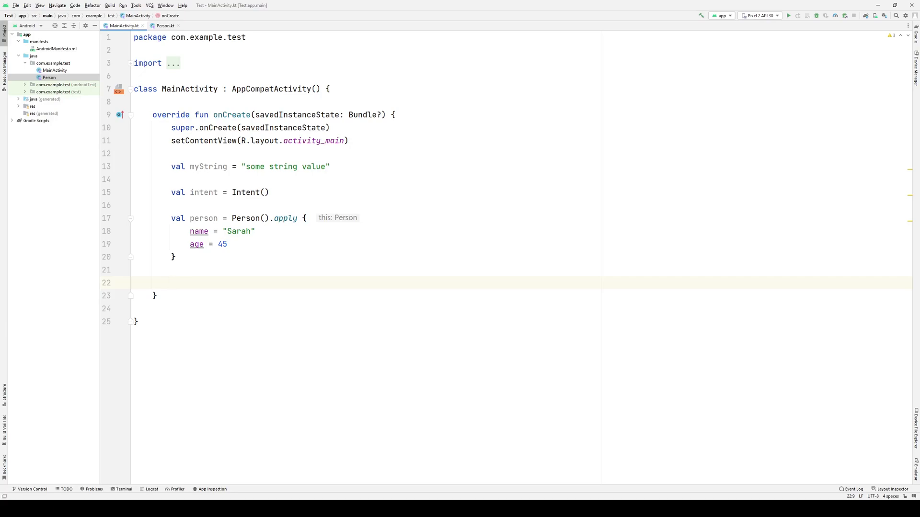
click(170, 282)
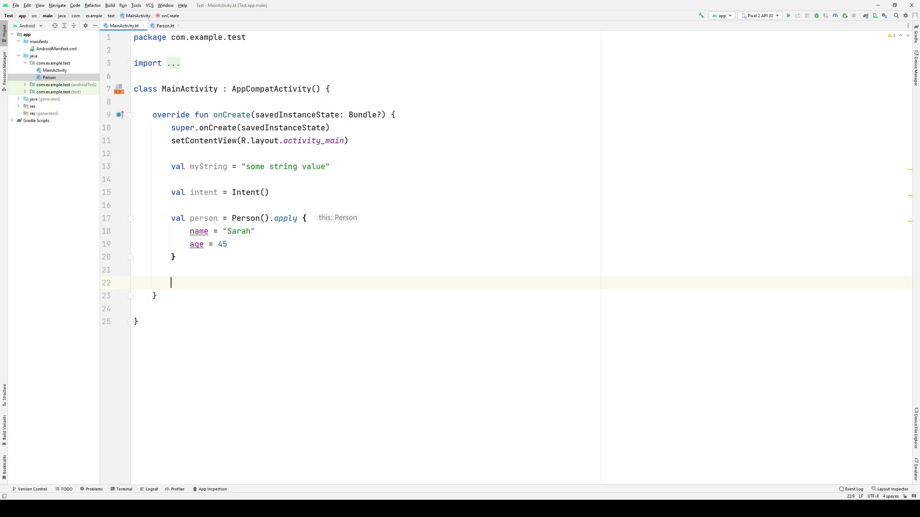
Add intent.putExtra("name", person.name) and intent.putExtra("age", person.age)
text(intent.putExtra("name",)
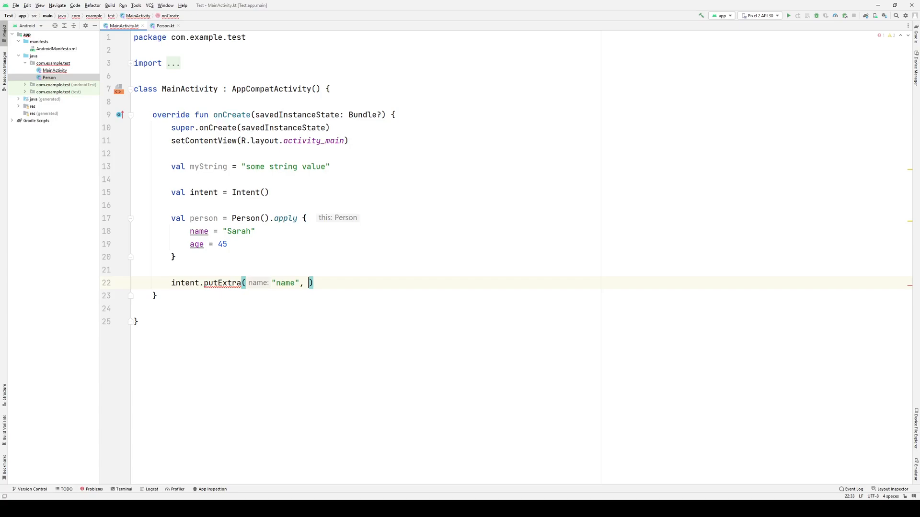
text(p)
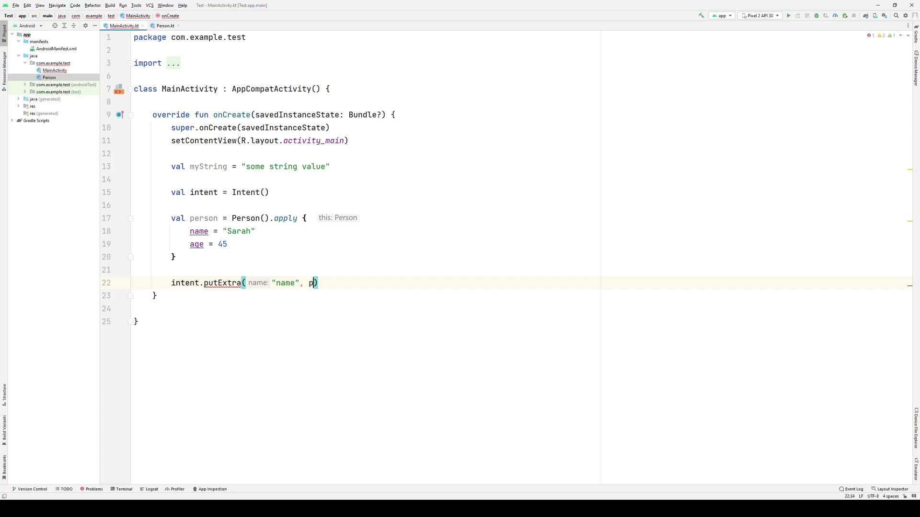
text(erson.)
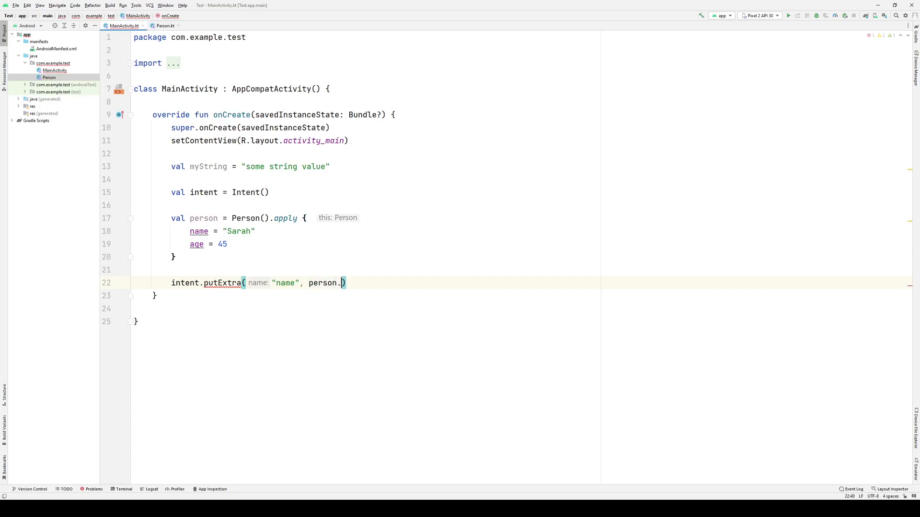
text(name)
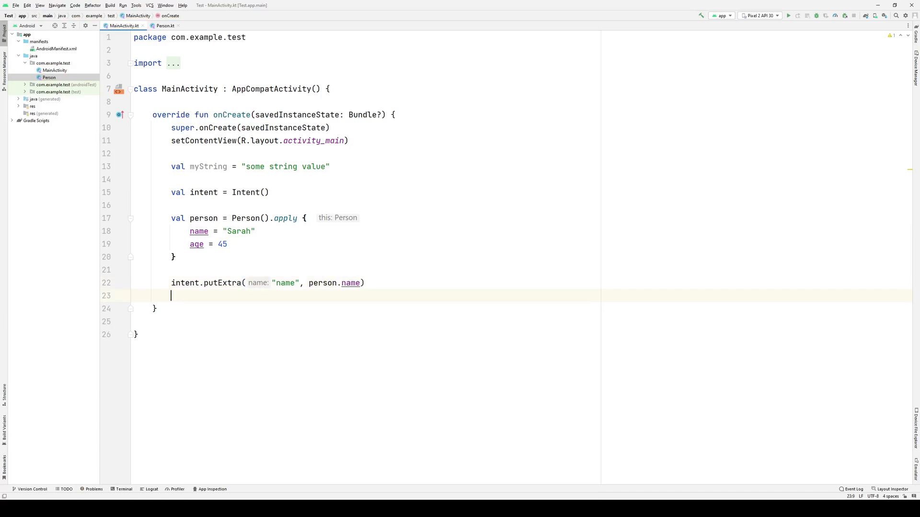
text(intent.putExtra("age",)
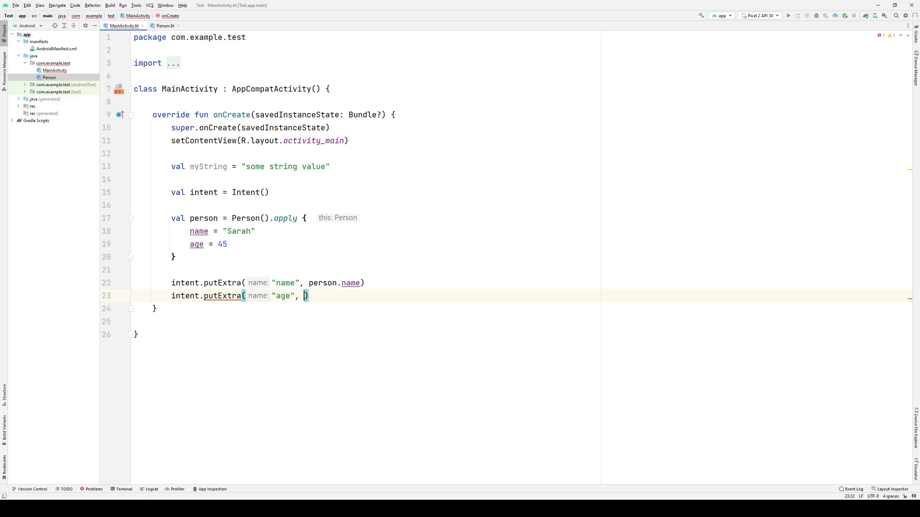
text(person.)
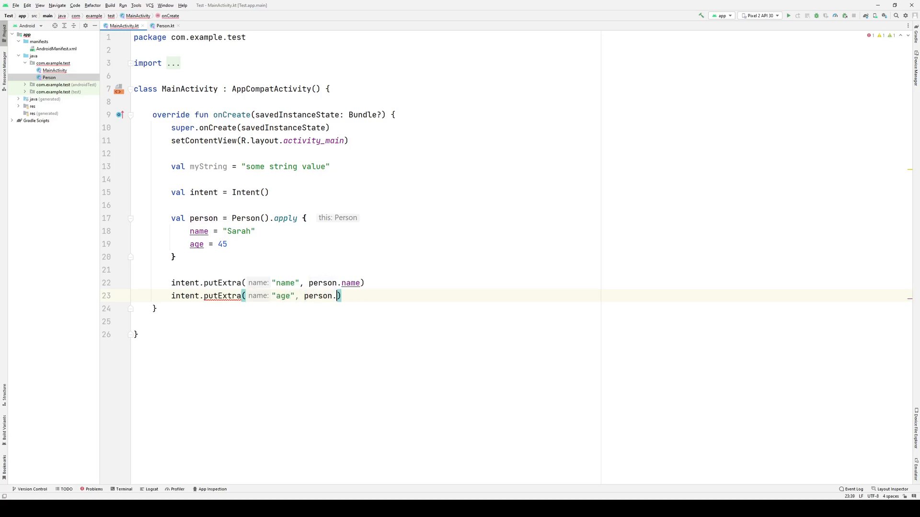
text(age)
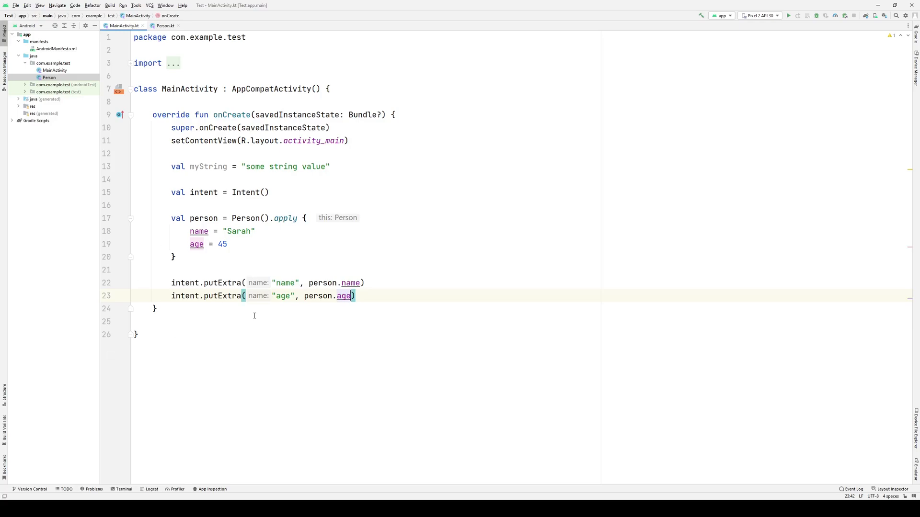
mouse_move(281, 309)
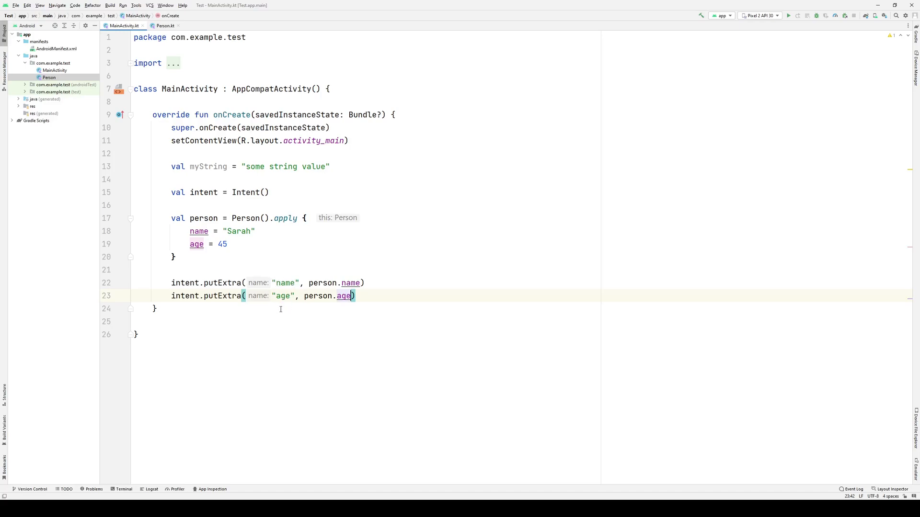
mouse_move(502, 375)
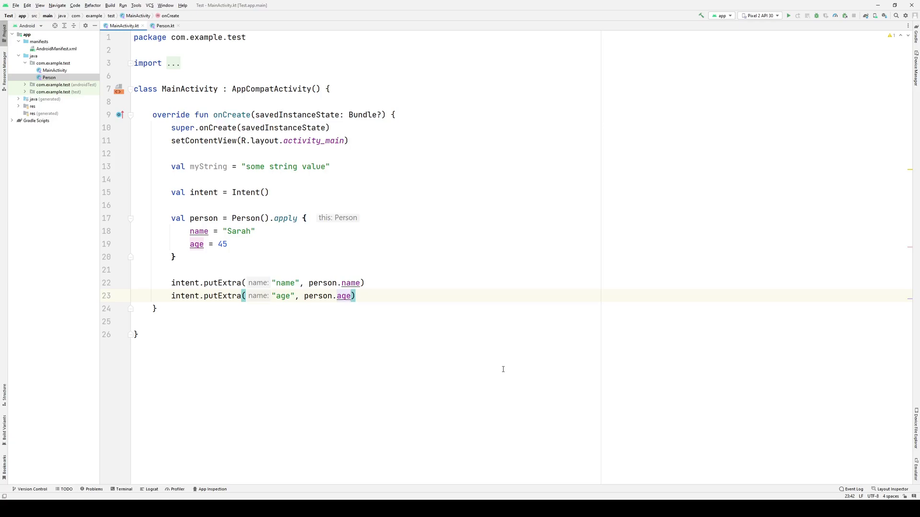
mouse_move(500, 367)
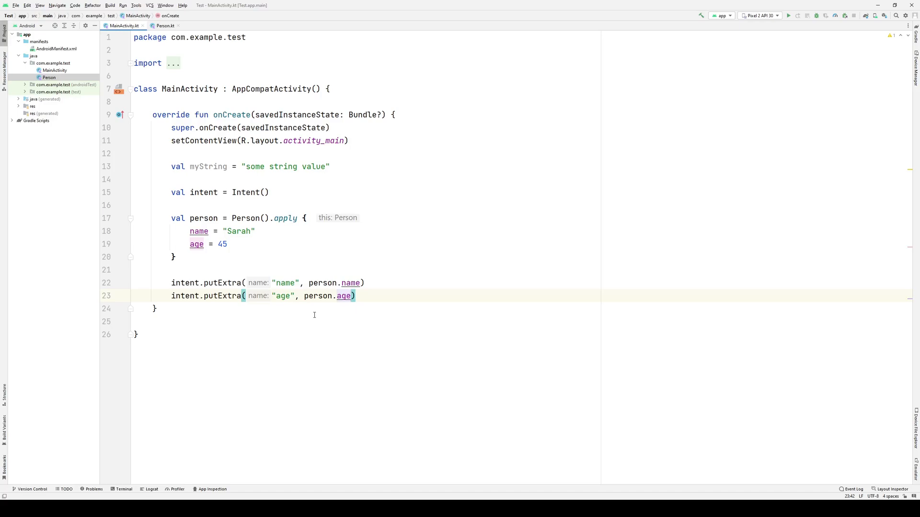
mouse_move(245, 253)
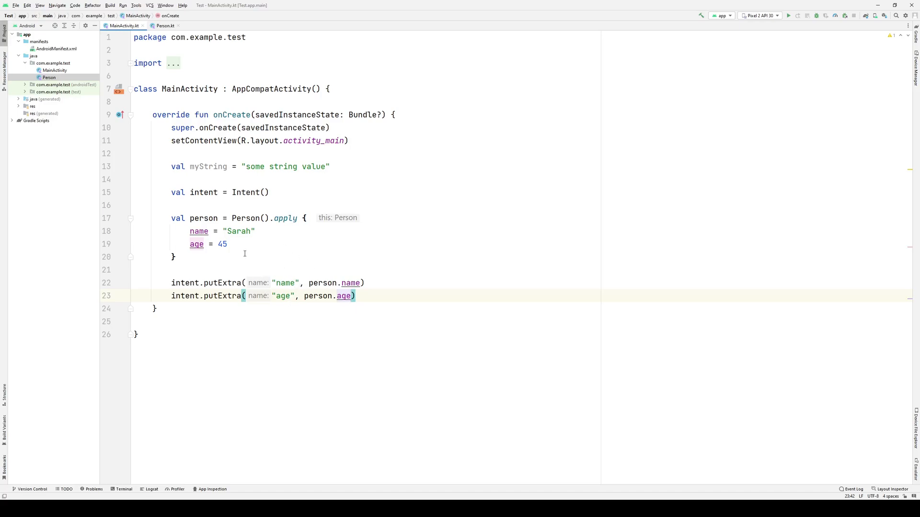
mouse_move(291, 295)
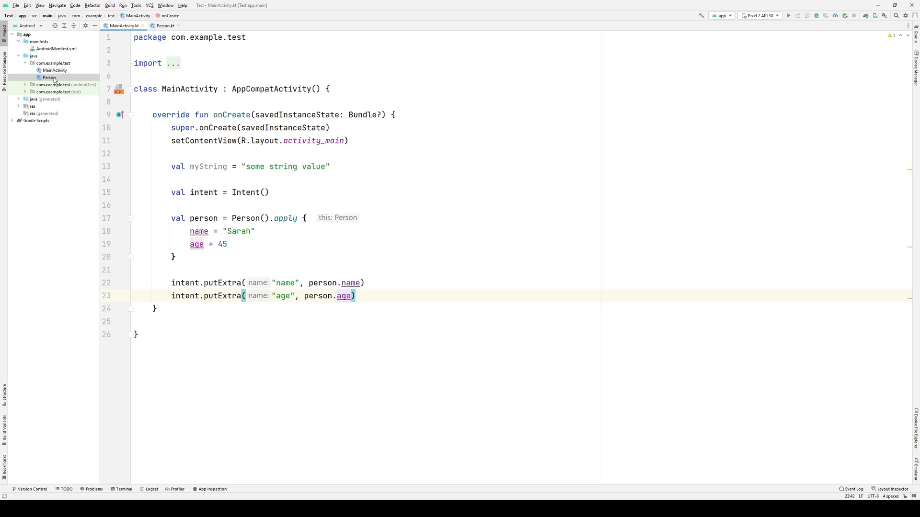
Open Person.kt to view the class with nullable name and Int age
click(163, 26)
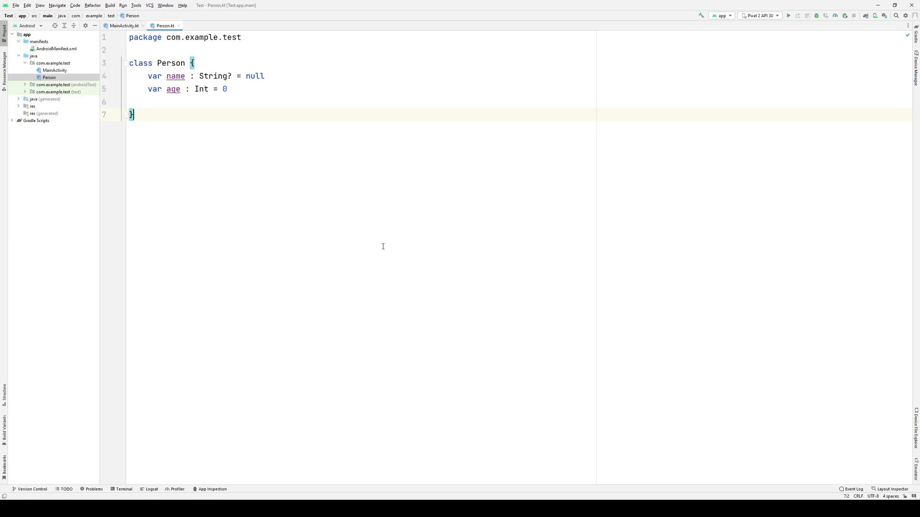
mouse_move(135, 128)
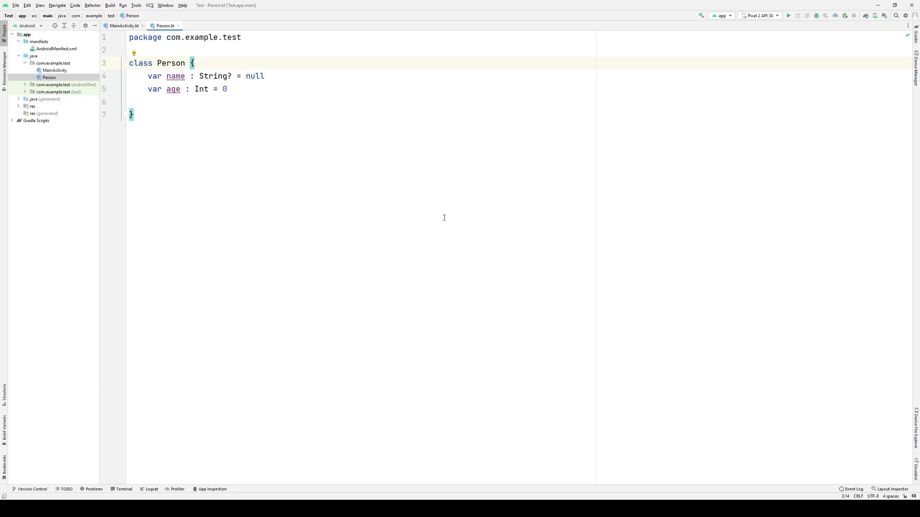
Append ": Parcelable" to the Person class header
text(: Par)
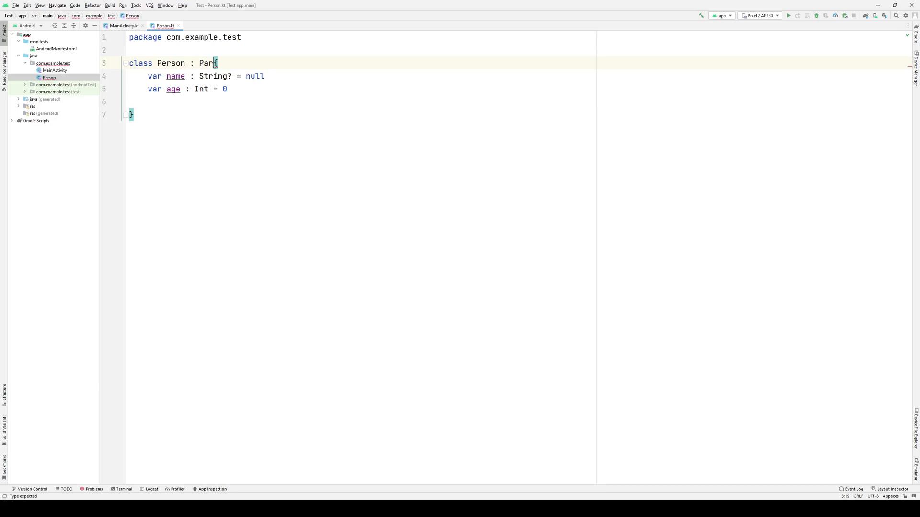
text(celable)
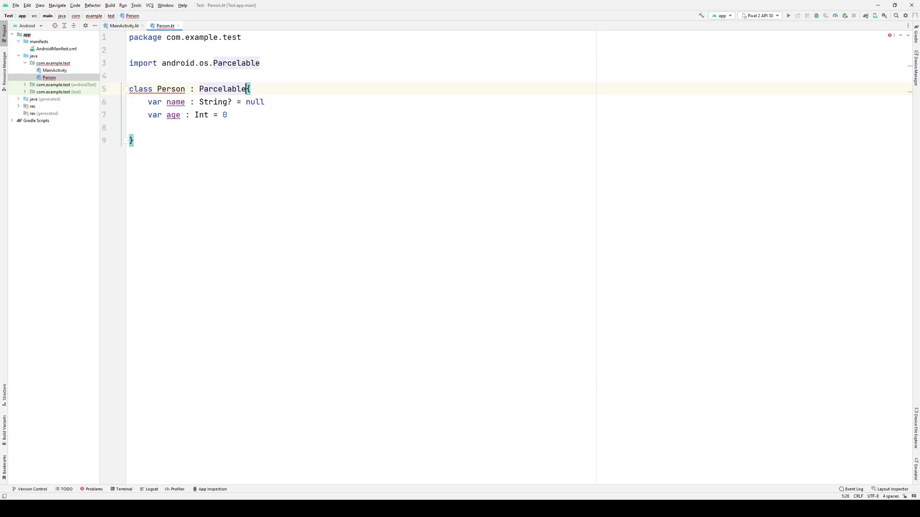
text(" ")
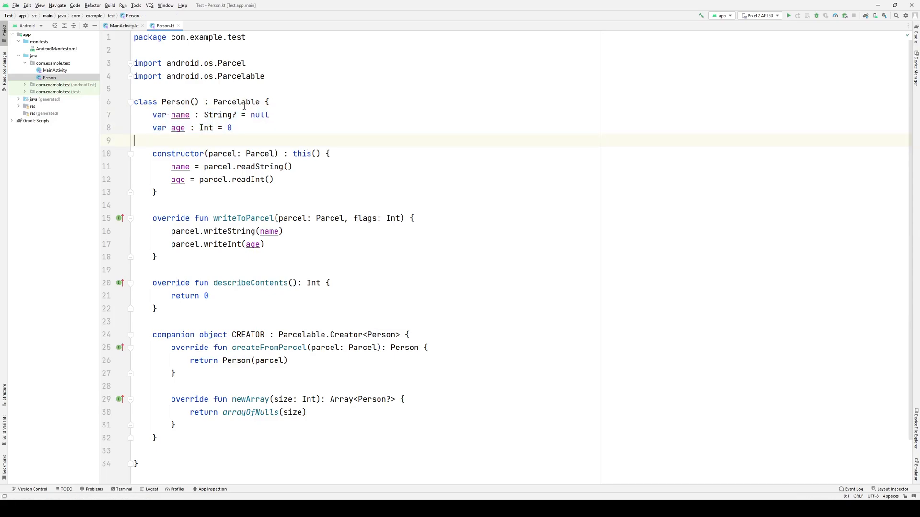
mouse_move(277, 275)
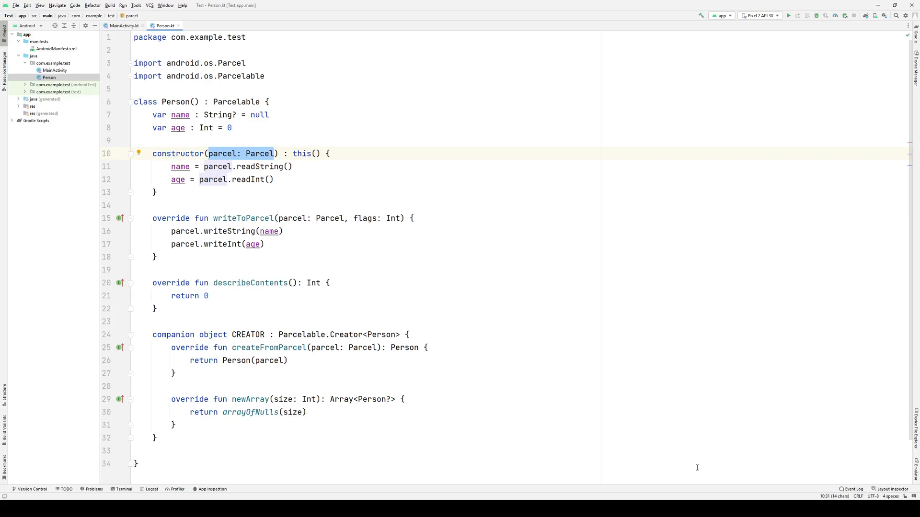
mouse_move(420, 242)
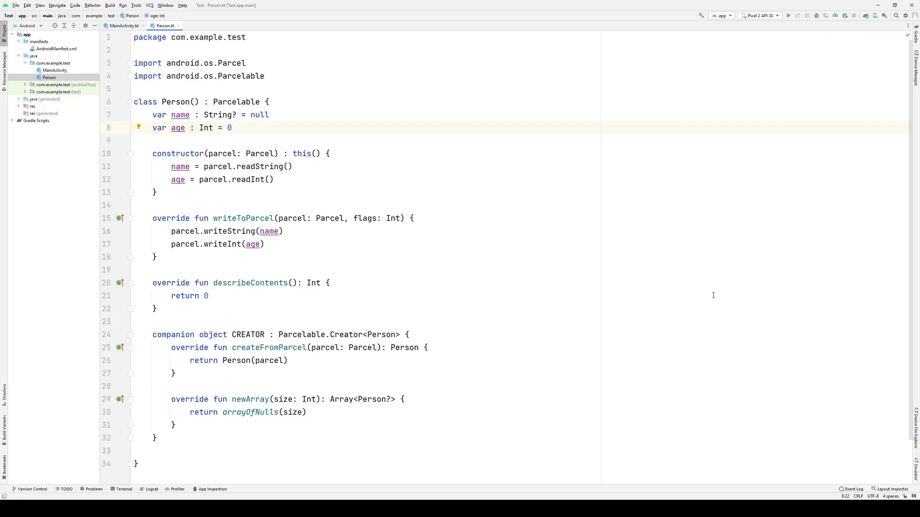
mouse_move(567, 419)
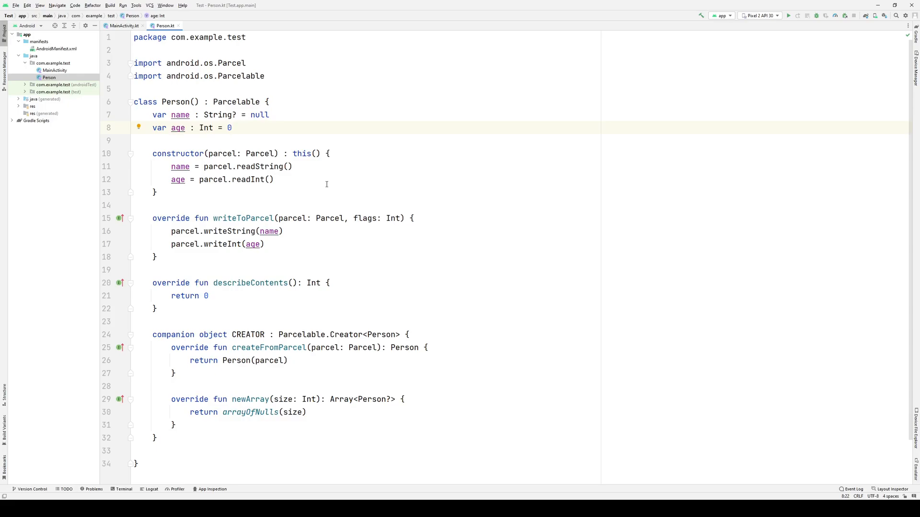
mouse_move(311, 167)
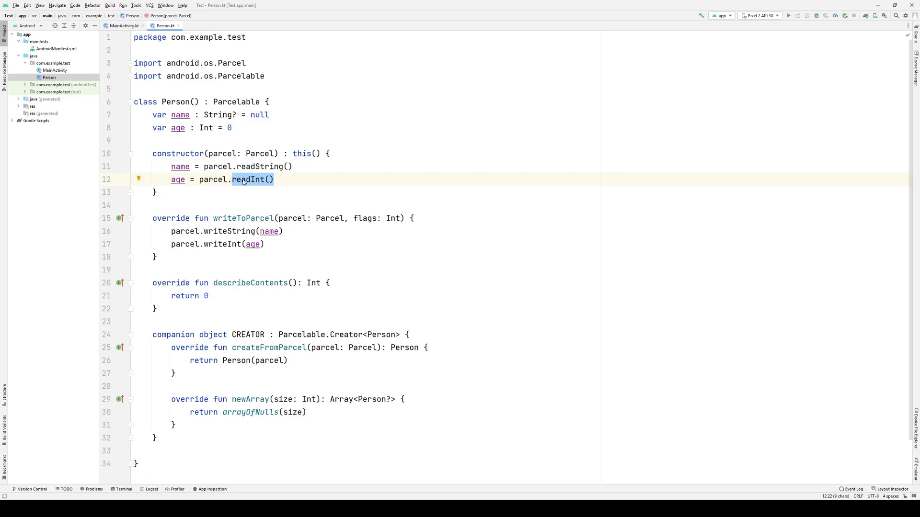
mouse_move(266, 186)
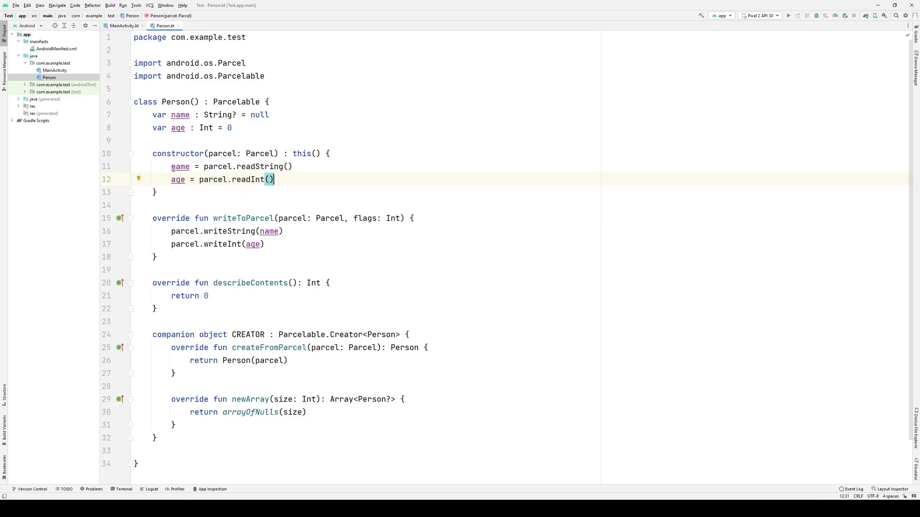
Highlight the generated line that reads age from the parcel
drag(170, 166, 273, 180)
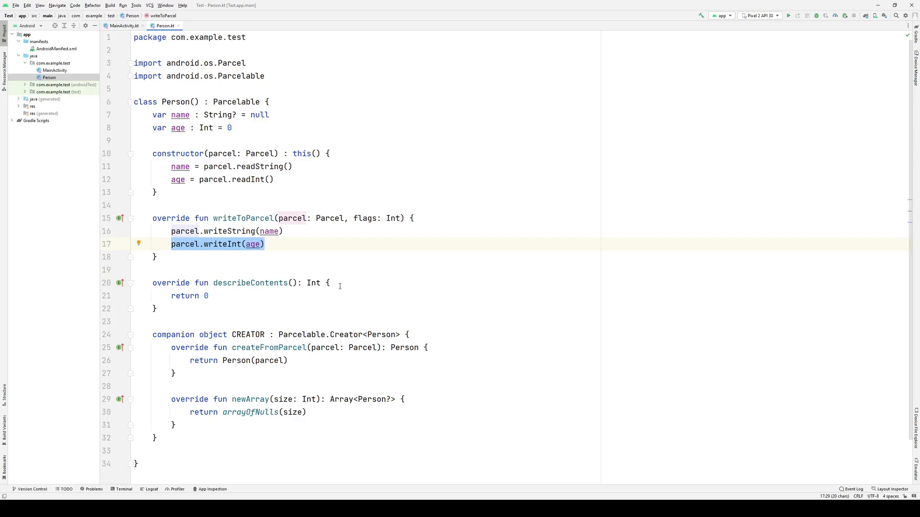
mouse_move(256, 307)
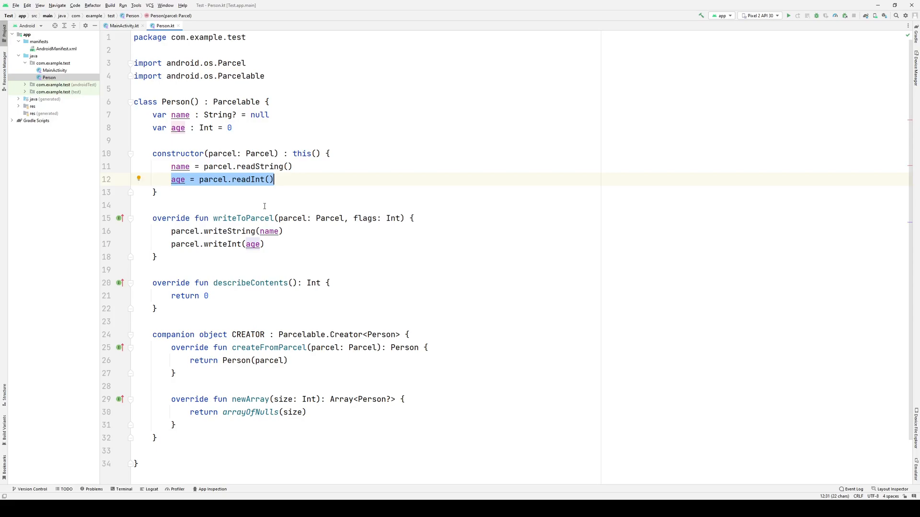
mouse_move(156, 304)
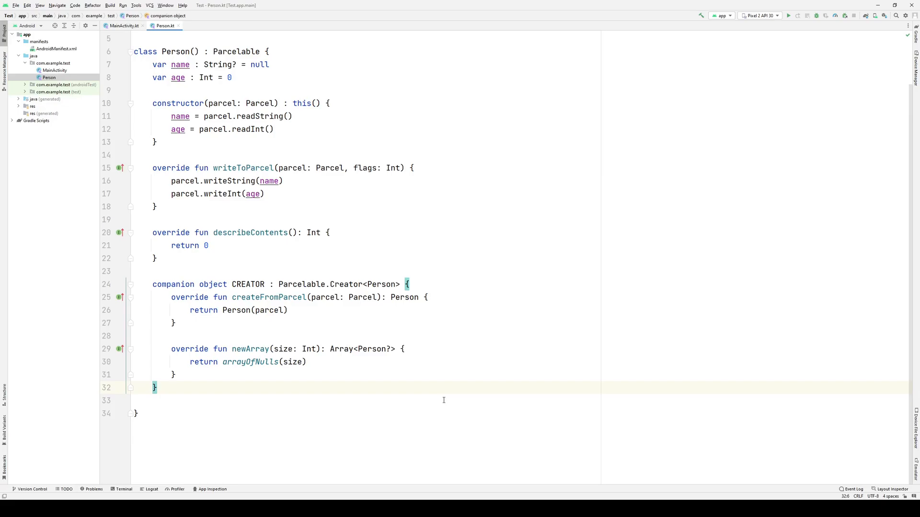
Review the parcel constructor, describeContents and CREATOR companion object in Person.kt
click(171, 297)
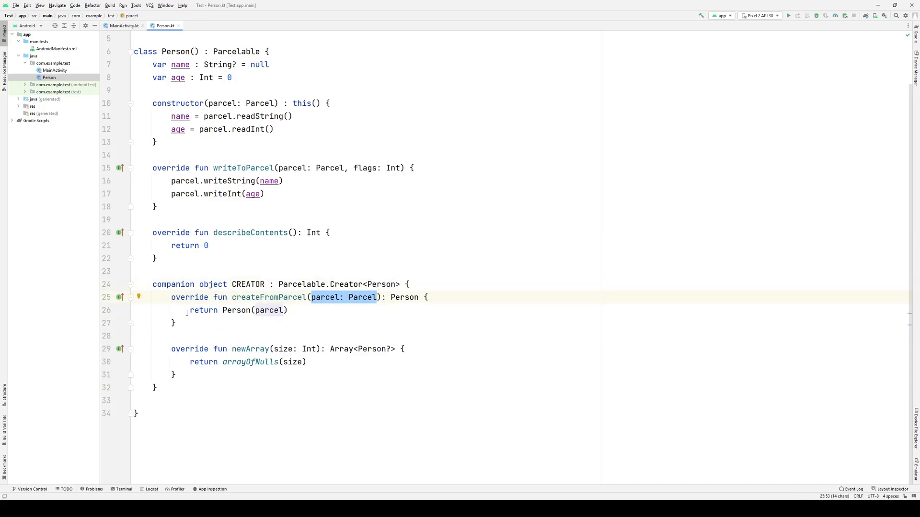
double_click(254, 310)
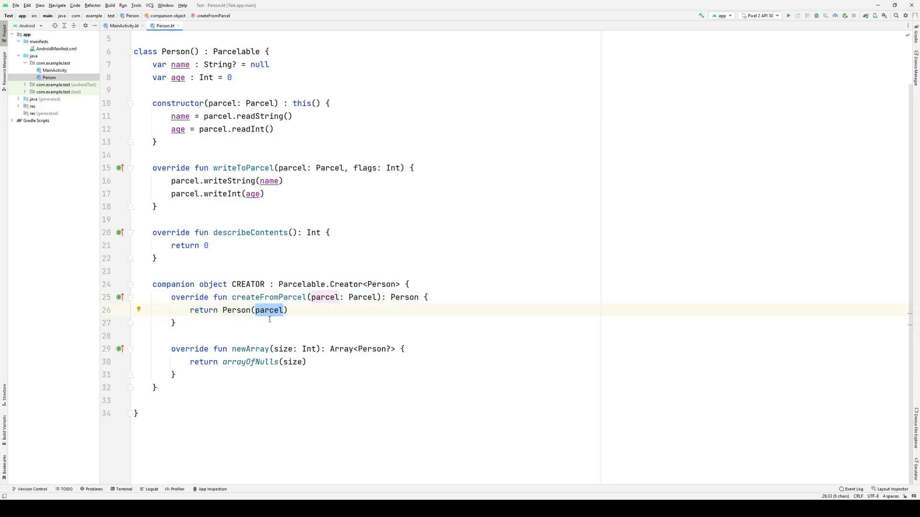
click(174, 89)
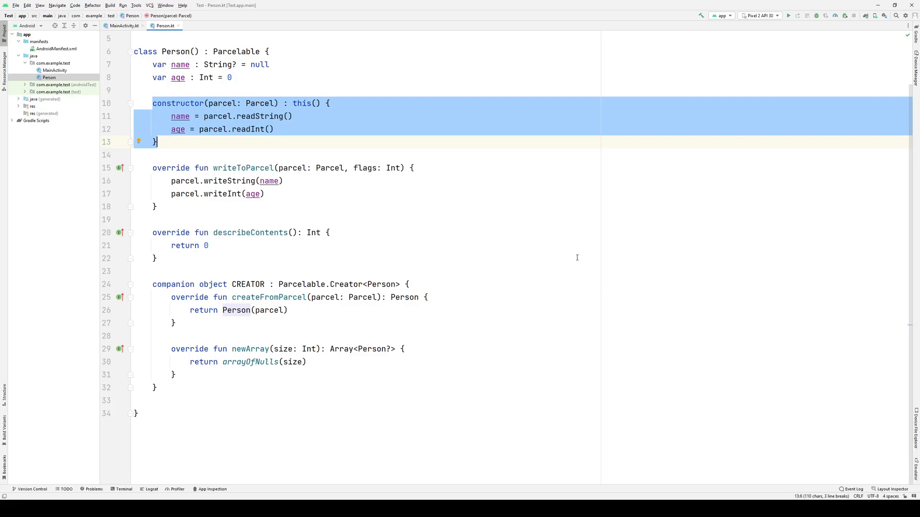
click(155, 258)
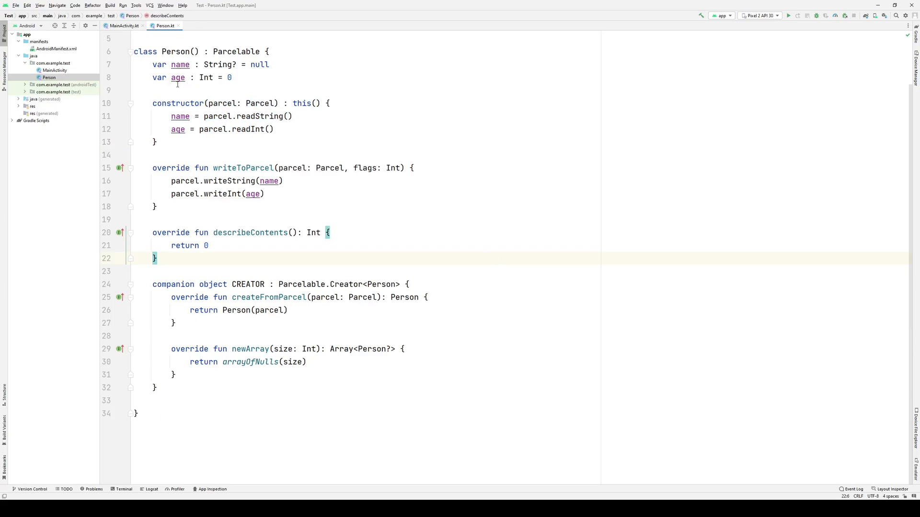
mouse_move(262, 459)
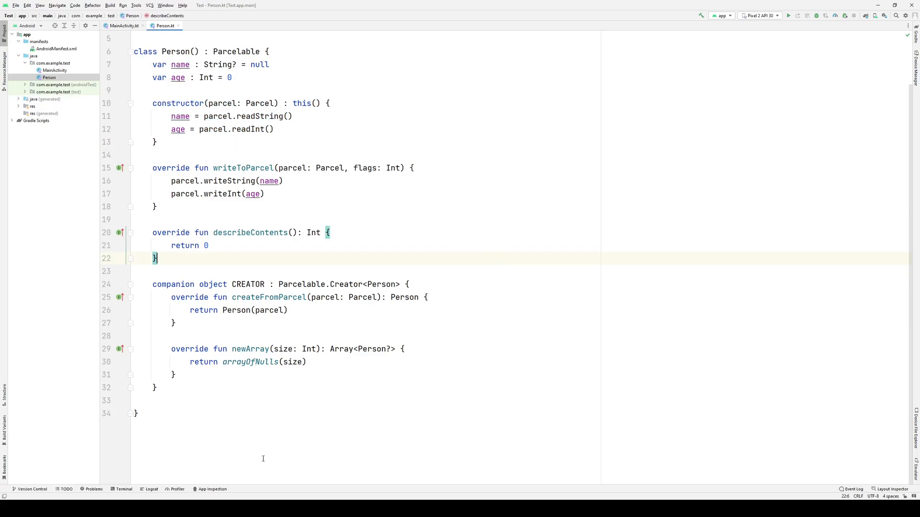
mouse_move(298, 457)
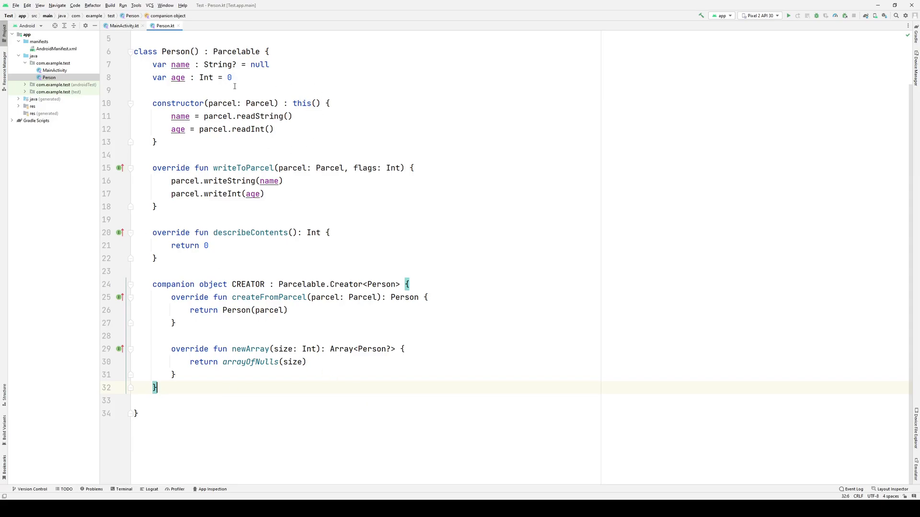
click(121, 25)
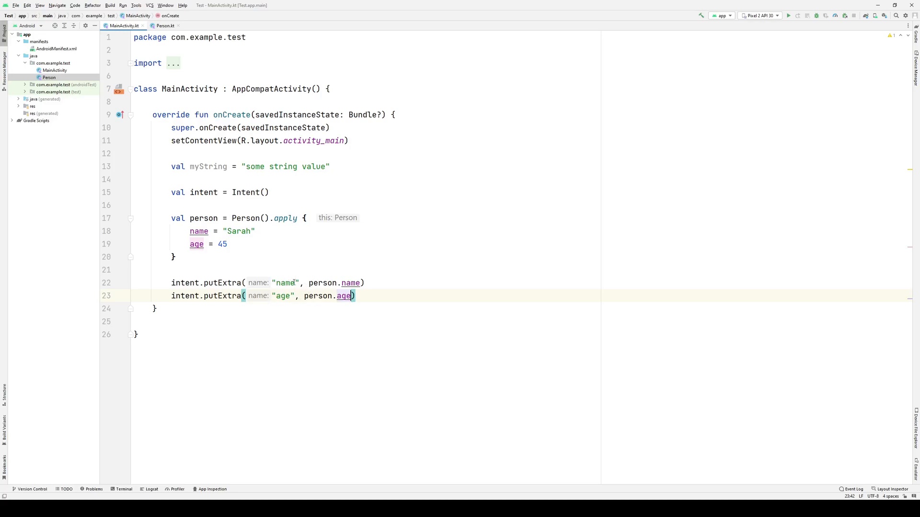
Replace the name and age extras with a single putExtra("person", person) call
drag(271, 296, 355, 296)
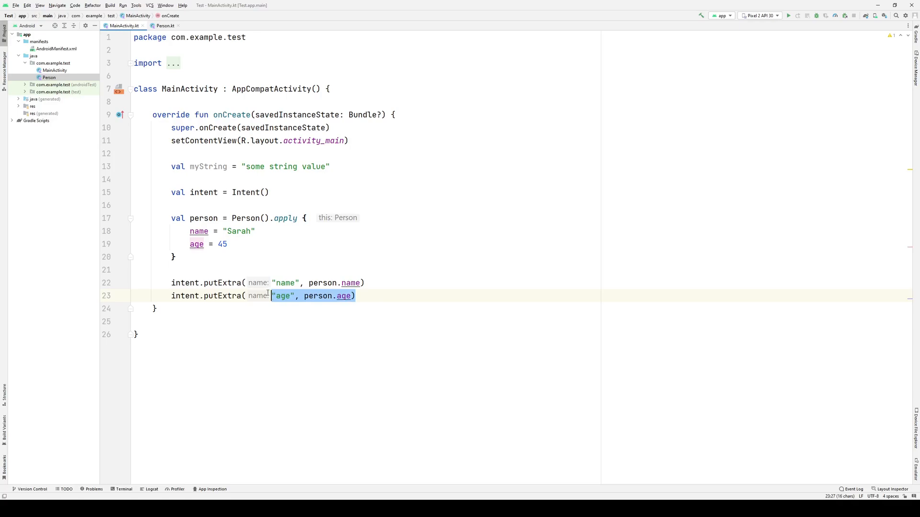
key(Delete)
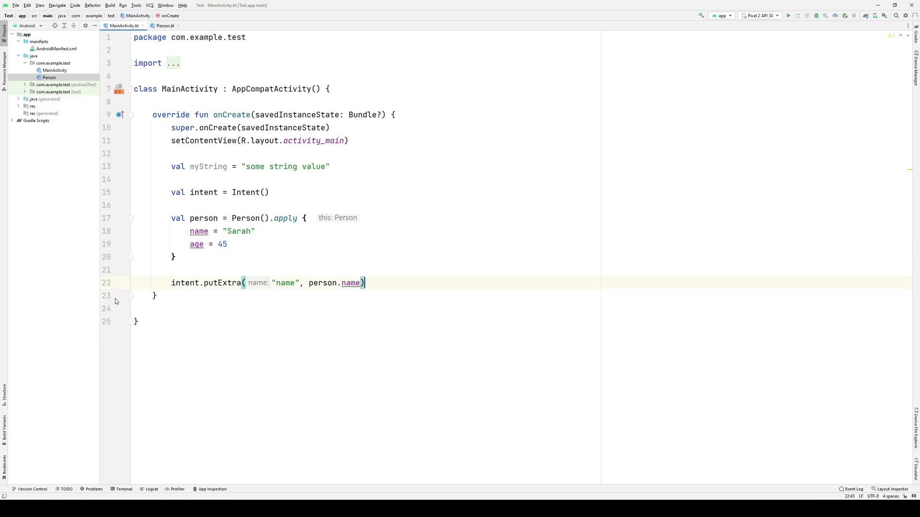
double_click(284, 283)
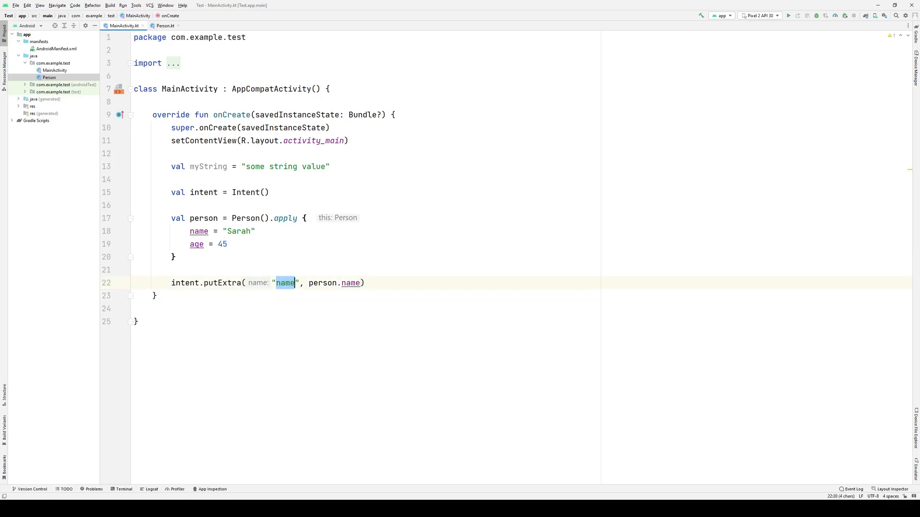
text(person)
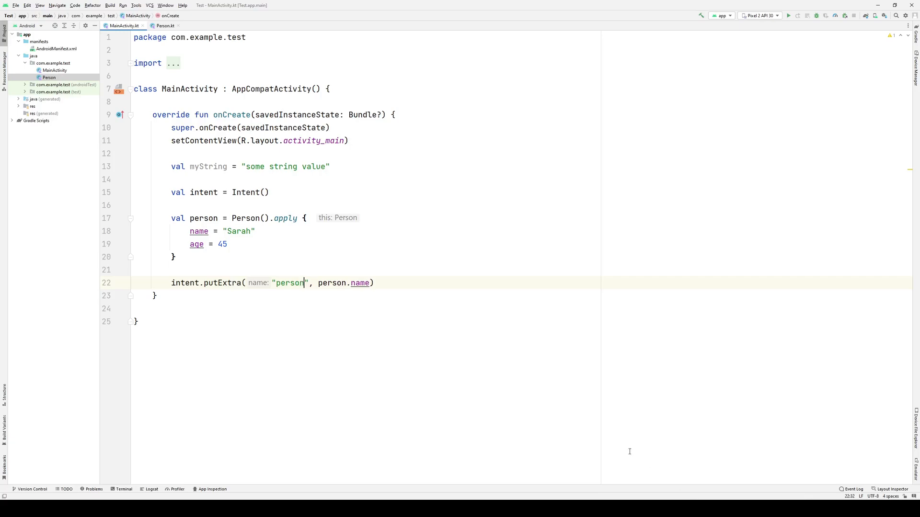
key(BackSpace)
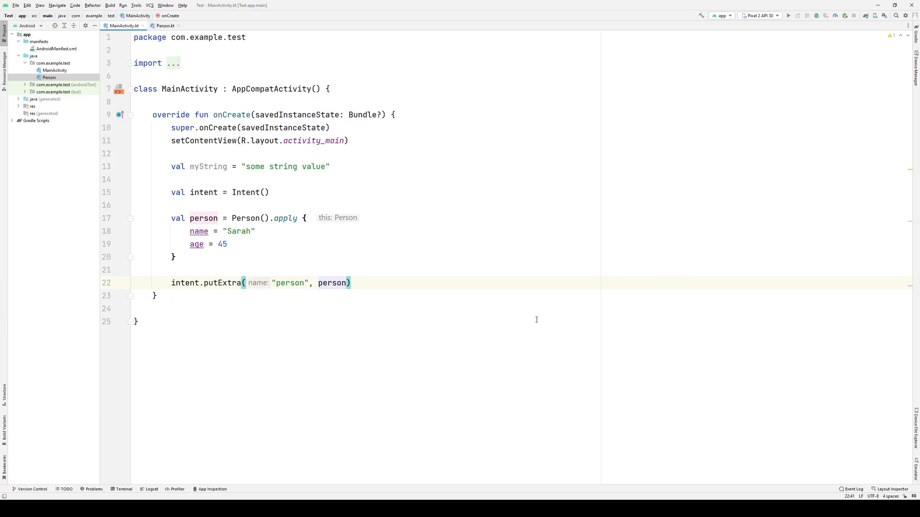
mouse_move(556, 330)
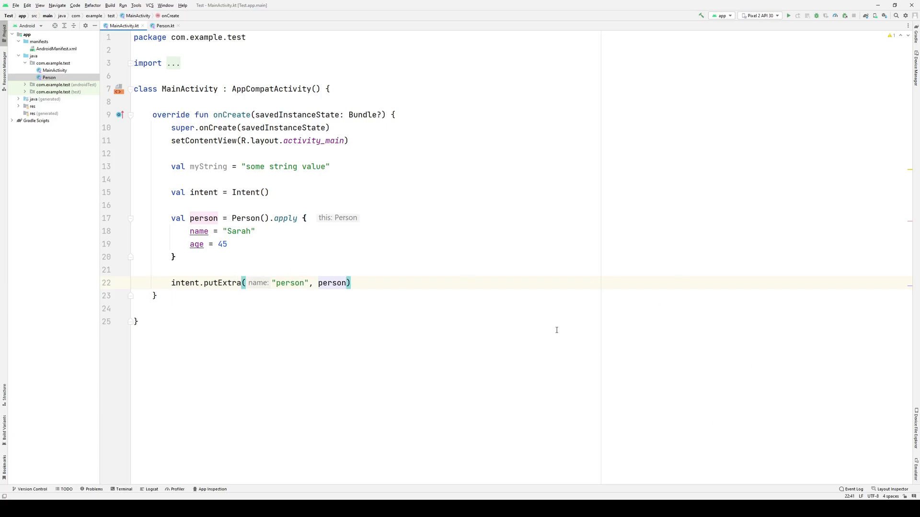
mouse_move(343, 287)
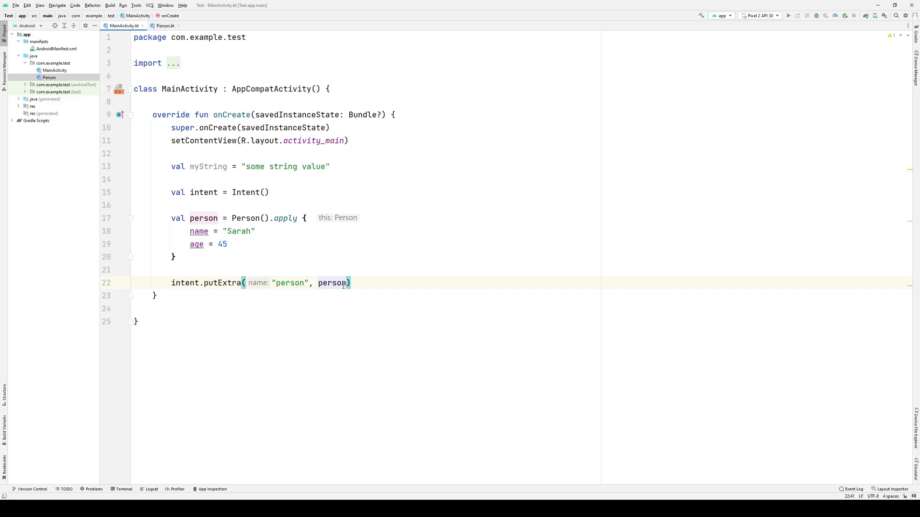
double_click(332, 283)
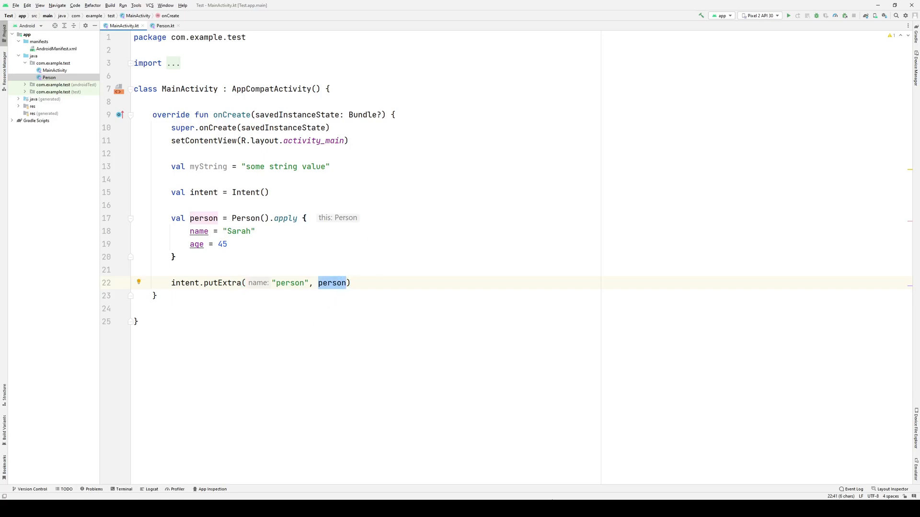
mouse_move(278, 269)
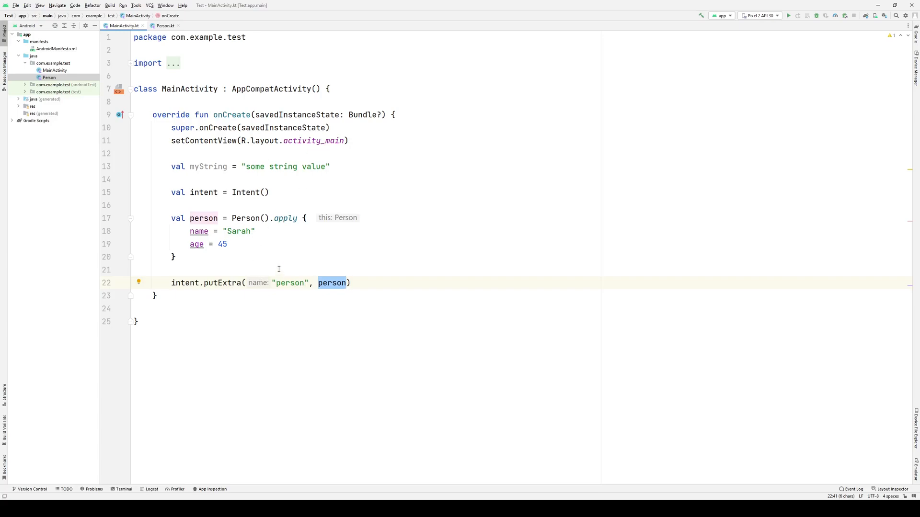
mouse_move(211, 160)
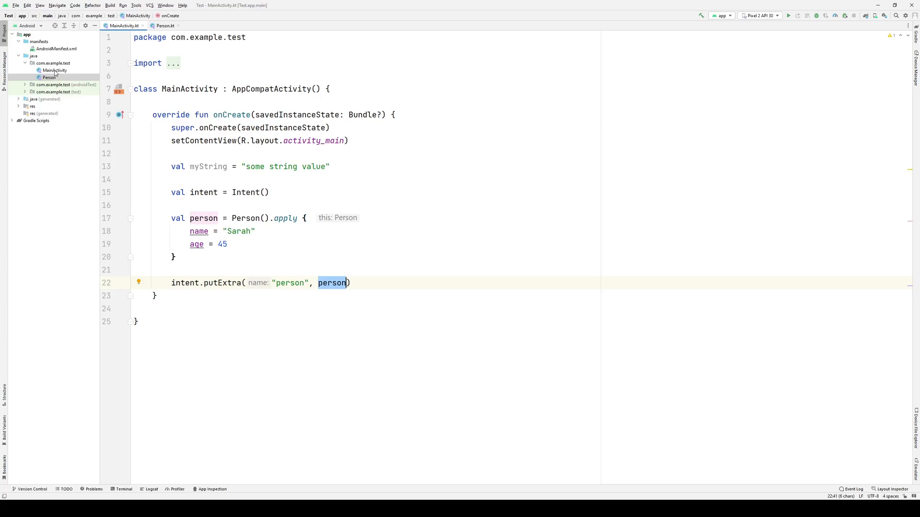
click(164, 26)
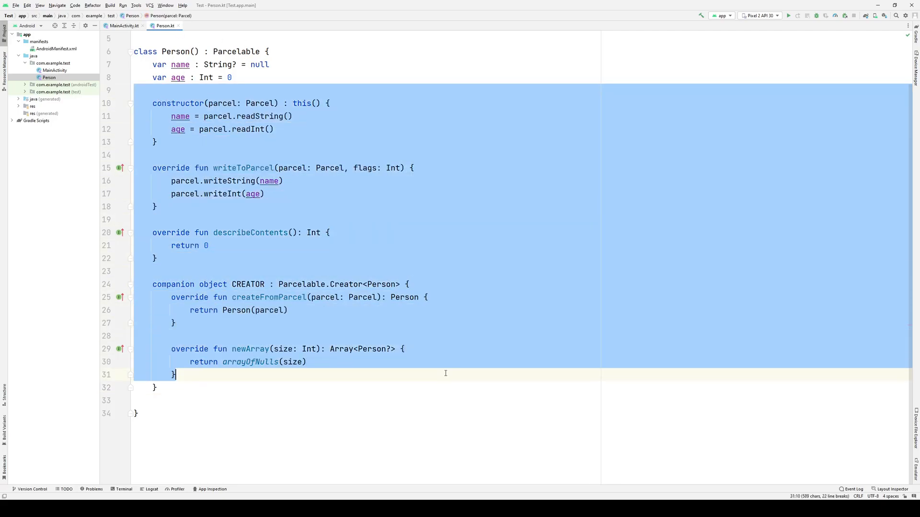
Remove Person's Parcelable code and imports and make it implement java.io.Serializable
key(Delete)
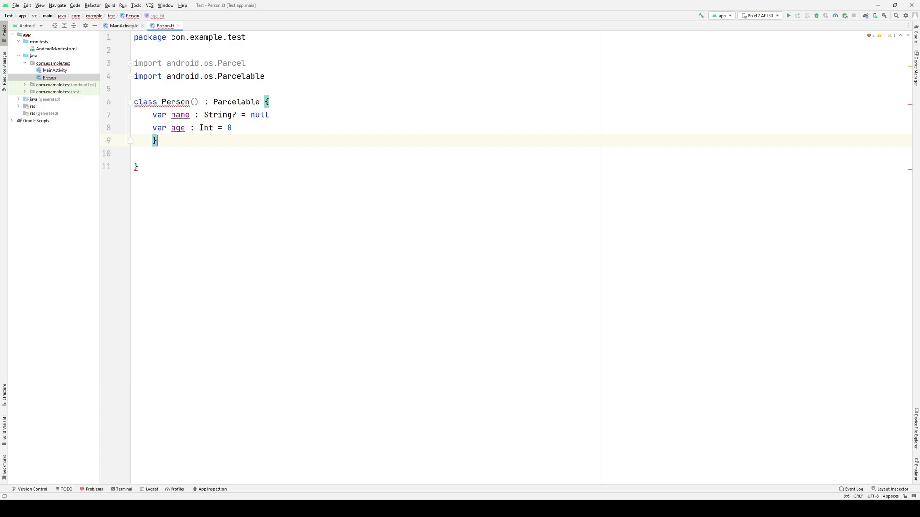
key(Backspace)
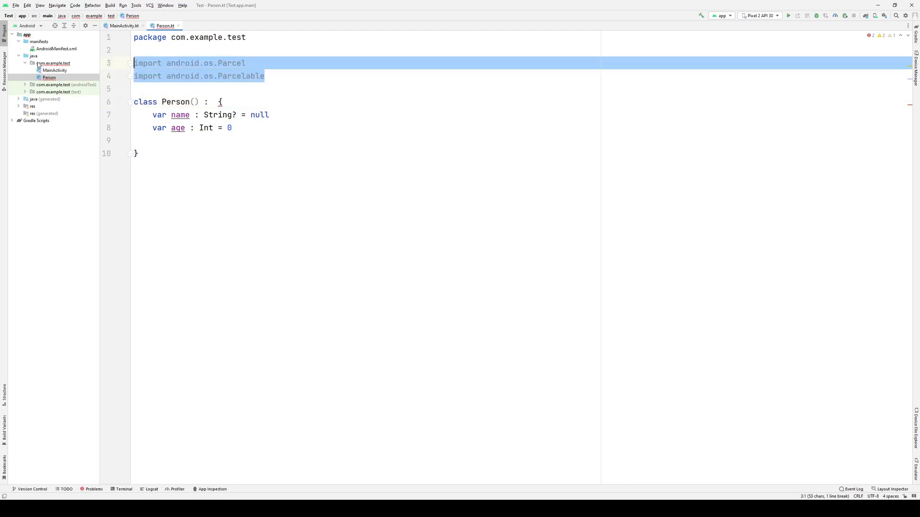
key(Delete)
text(S)
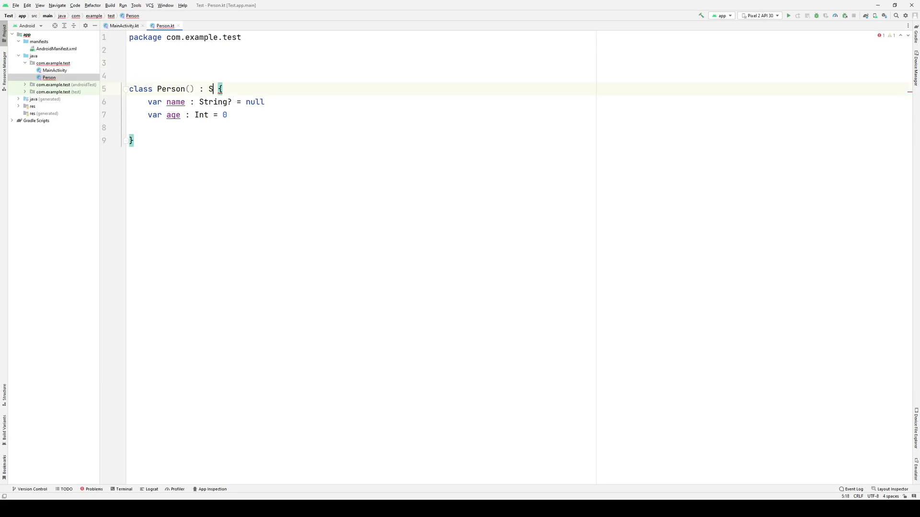
text(java.io.Serializable)
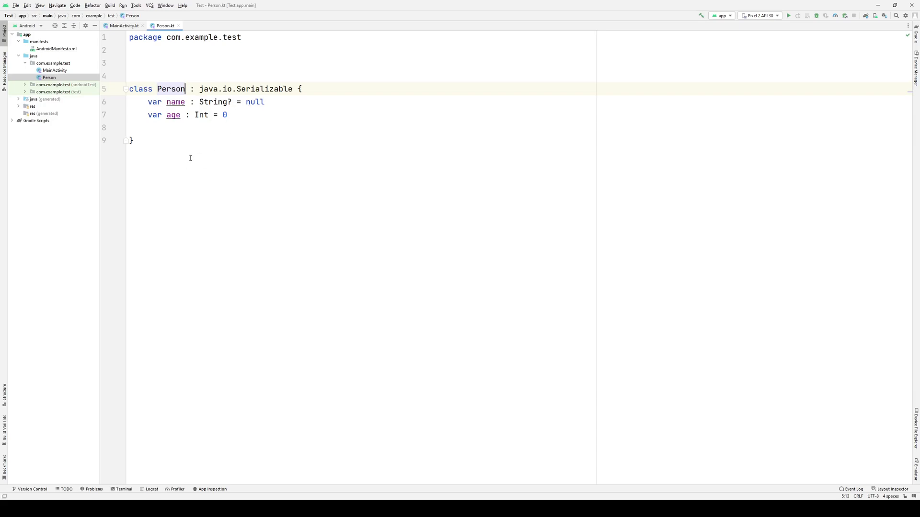
mouse_move(203, 149)
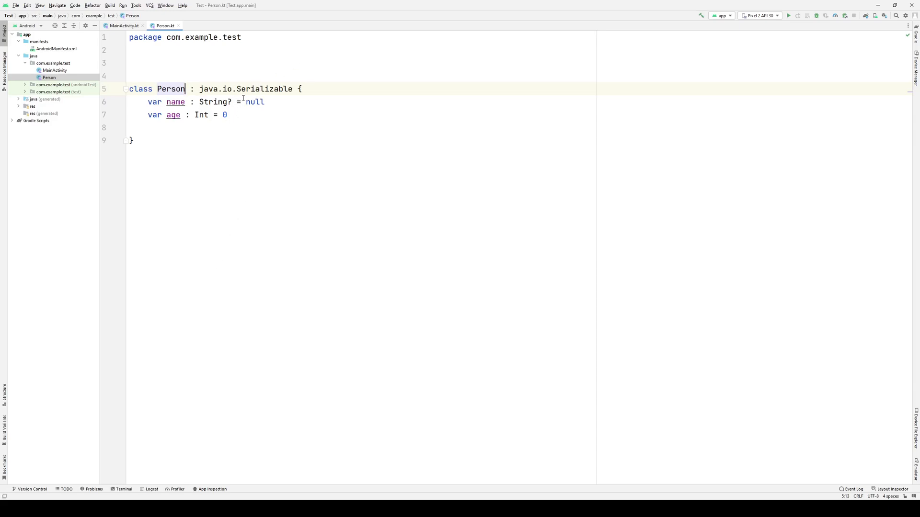
mouse_move(73, 80)
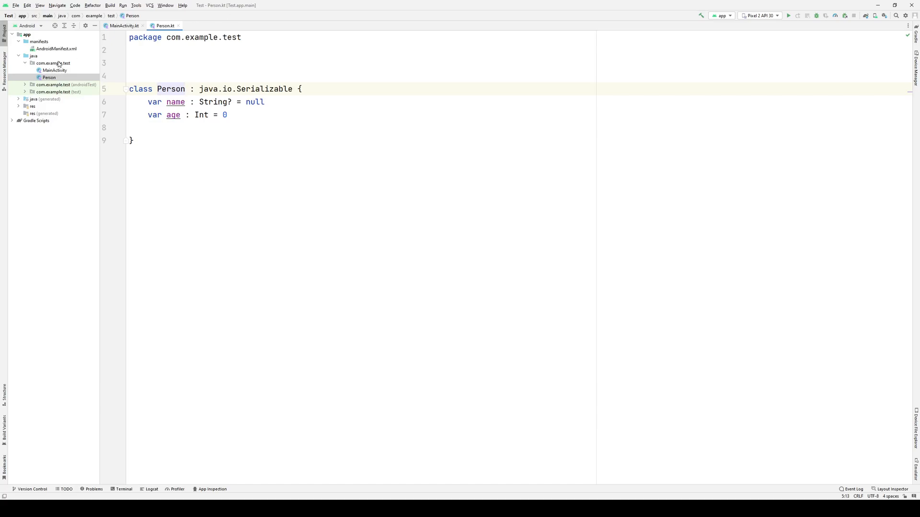
click(121, 25)
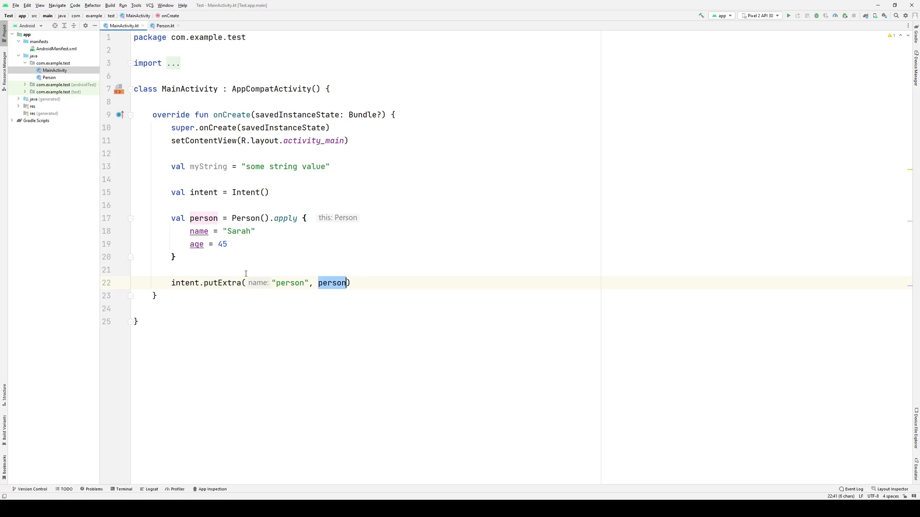
mouse_move(396, 298)
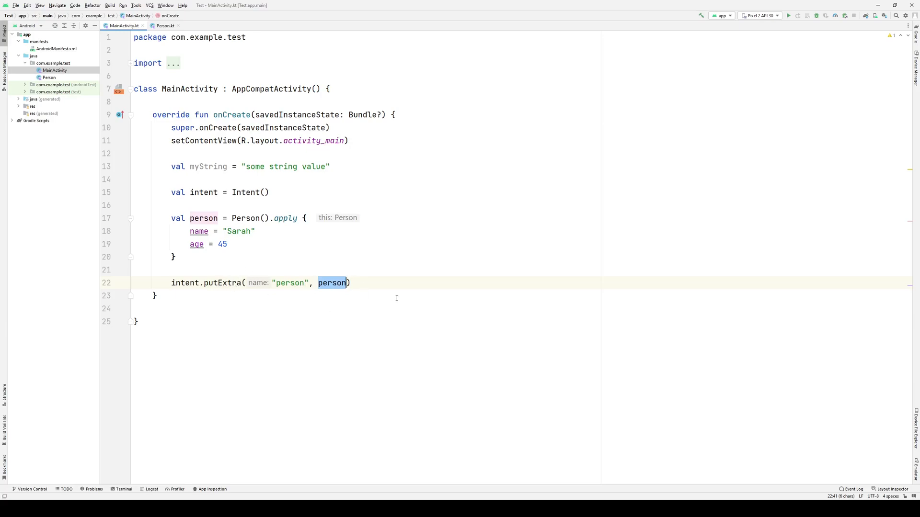
mouse_move(403, 278)
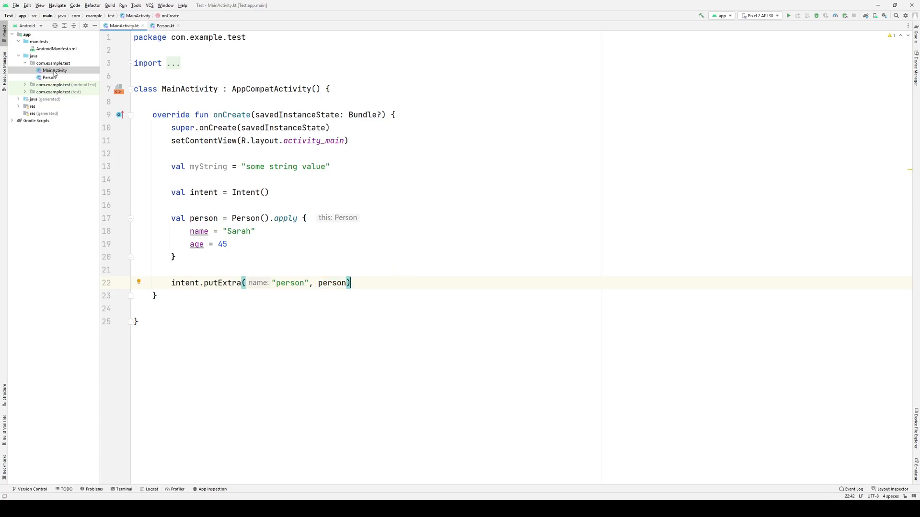
click(165, 26)
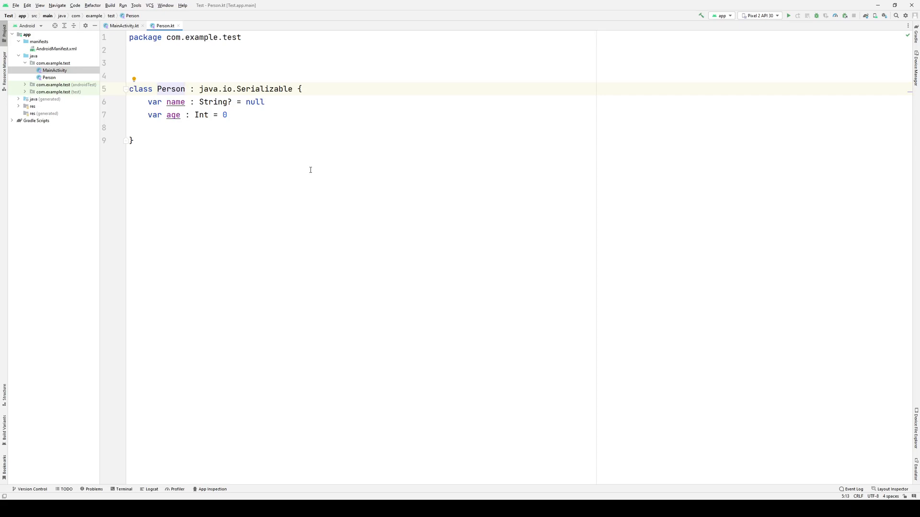
click(185, 89)
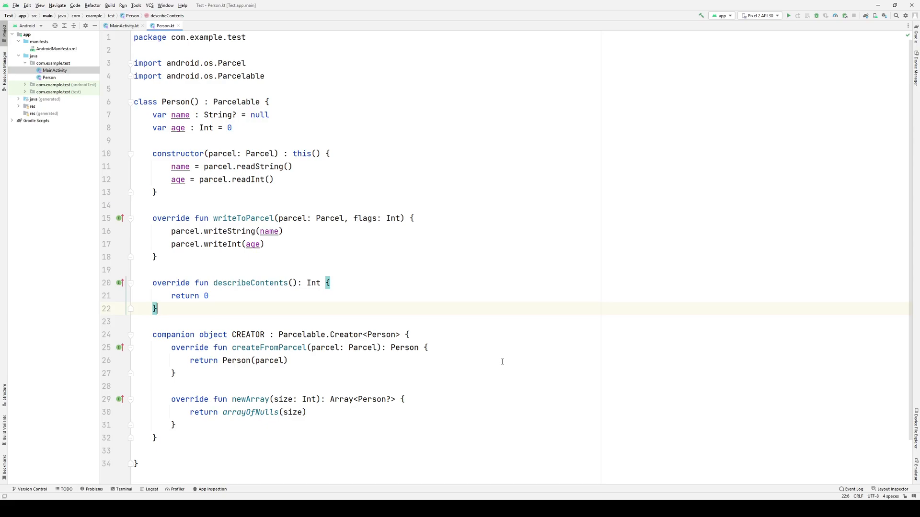
mouse_move(179, 252)
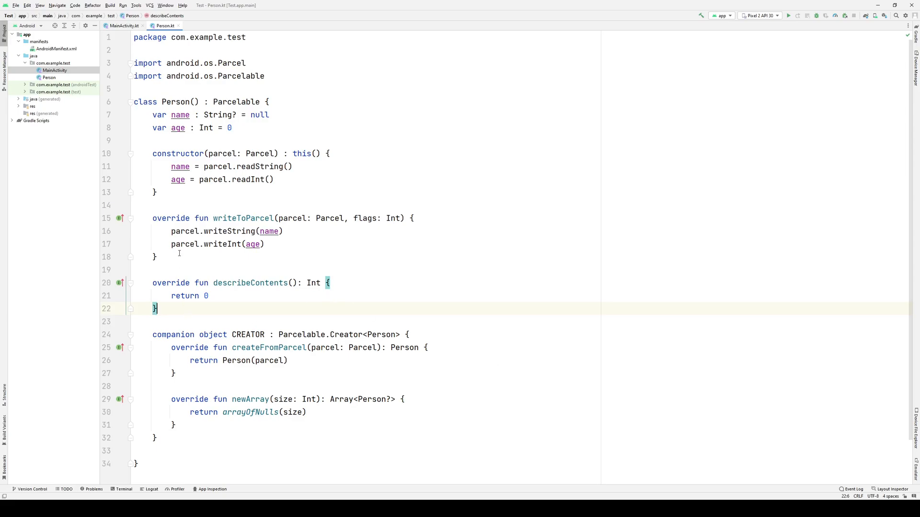
mouse_move(150, 154)
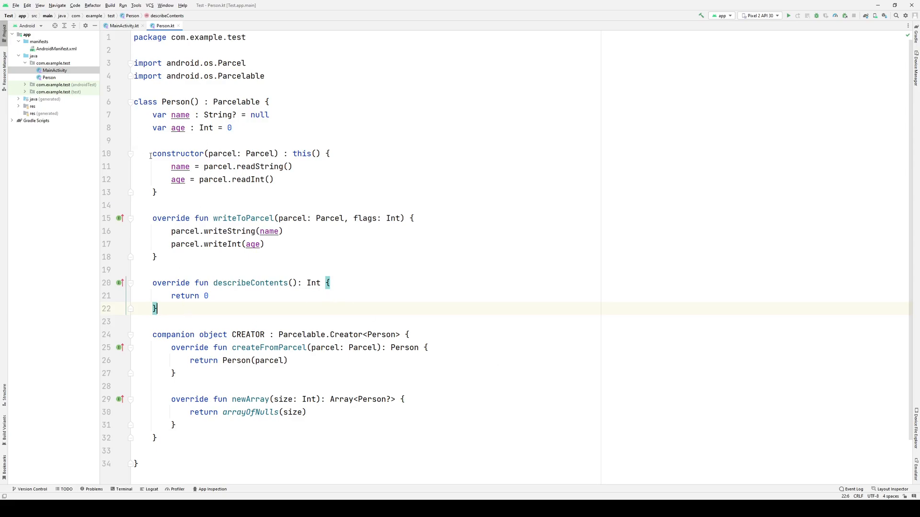
drag(152, 153, 209, 412)
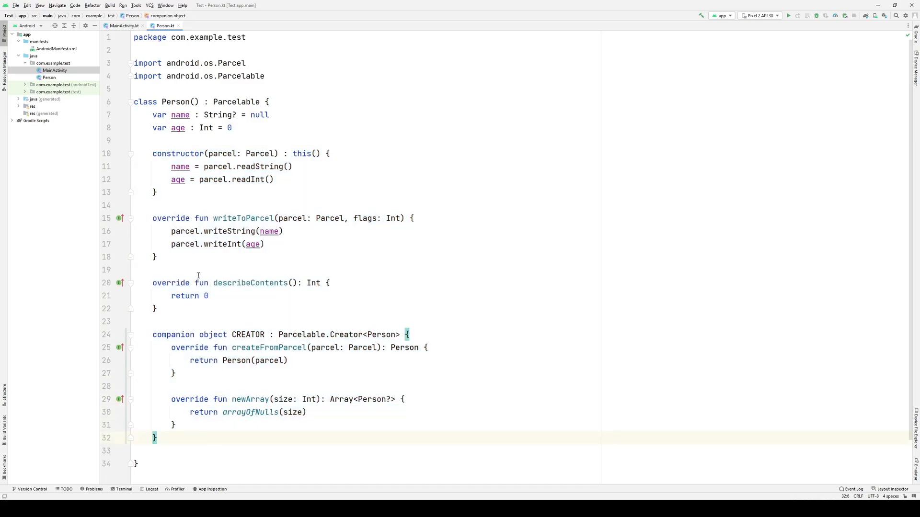
mouse_move(536, 451)
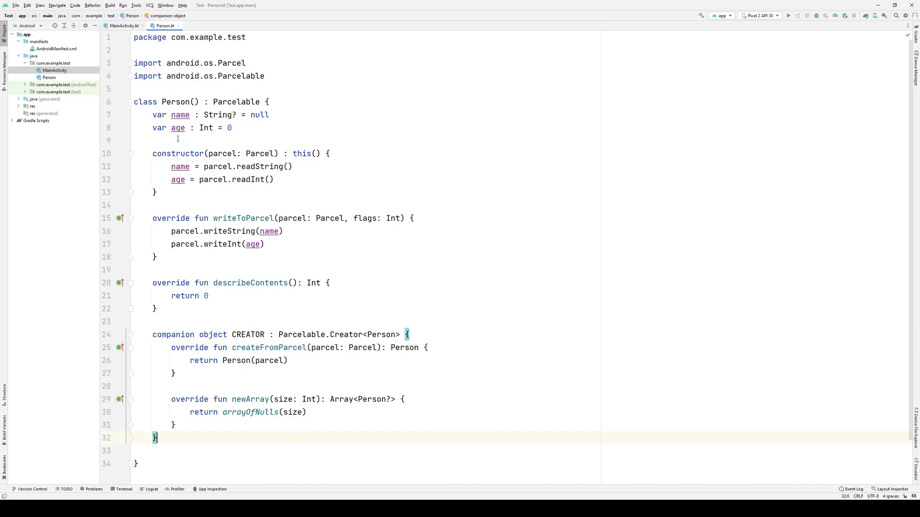
drag(177, 139, 158, 437)
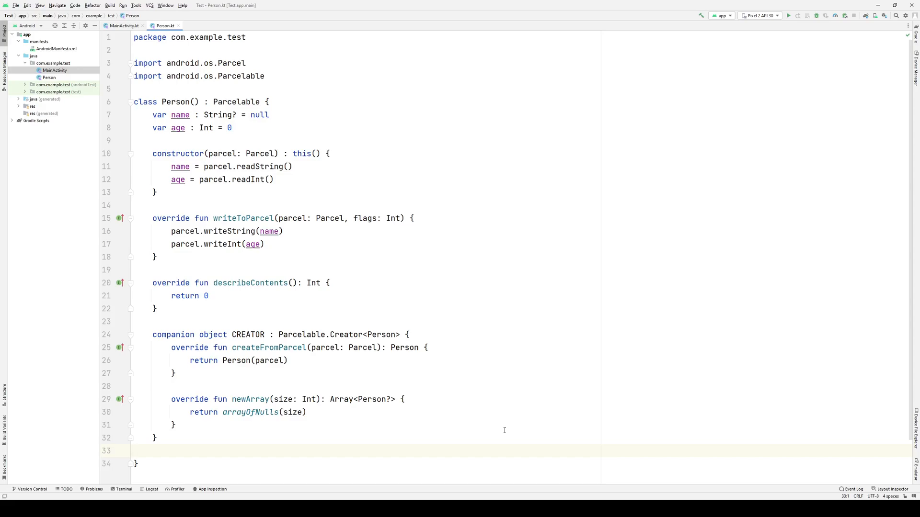
click(133, 451)
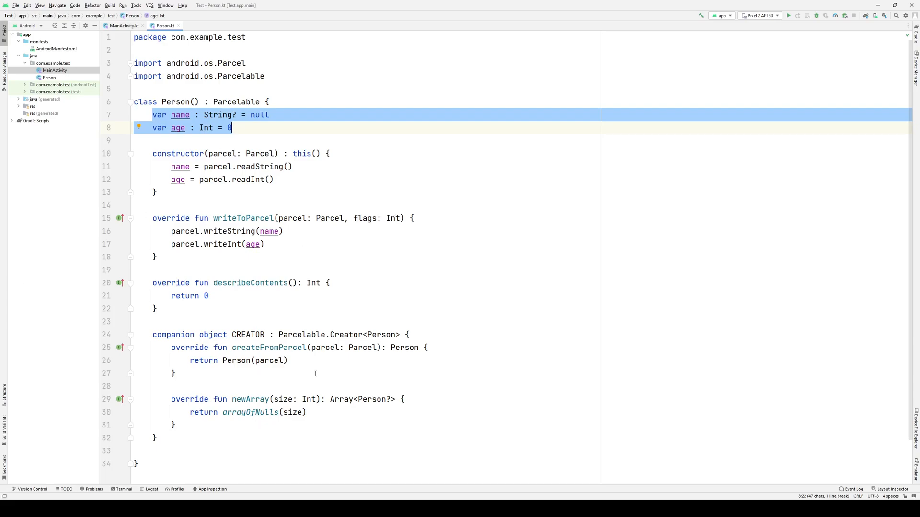
mouse_move(312, 370)
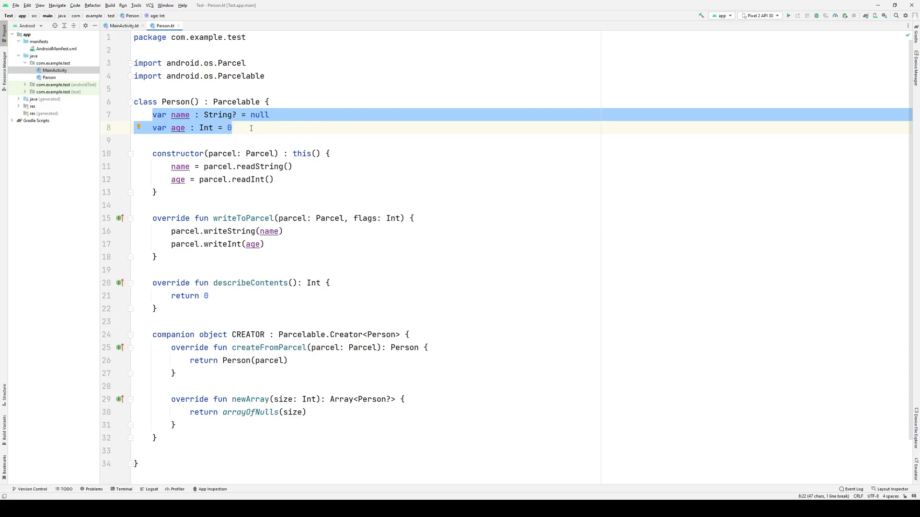
mouse_move(247, 132)
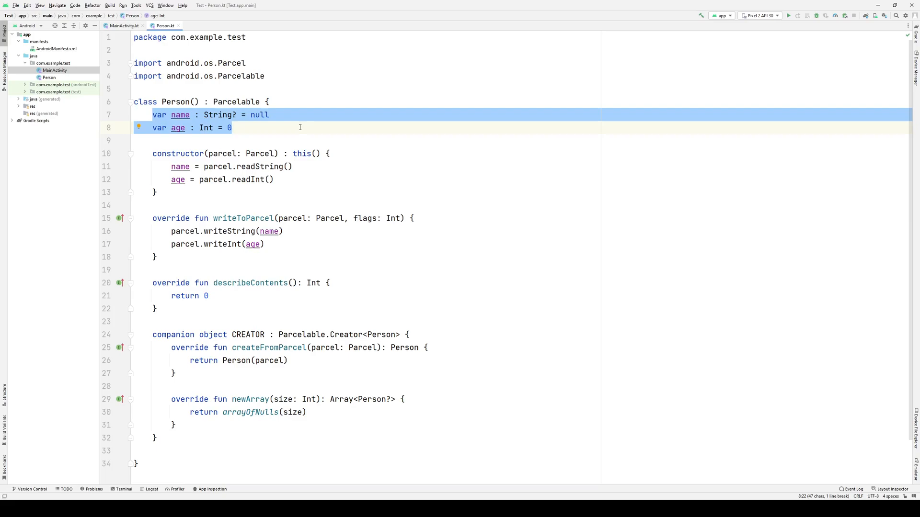
Select Parcelable in Person.kt and switch to the MainActivity.kt tab
double_click(236, 101)
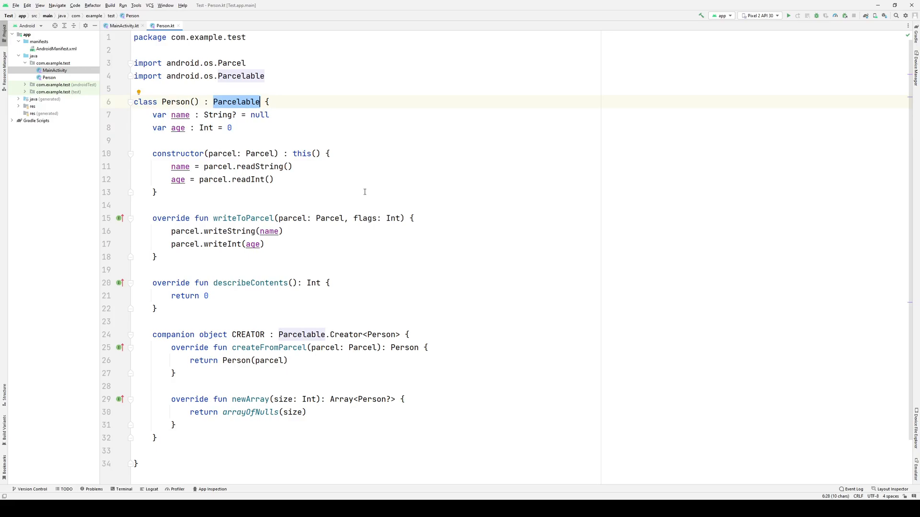
click(121, 25)
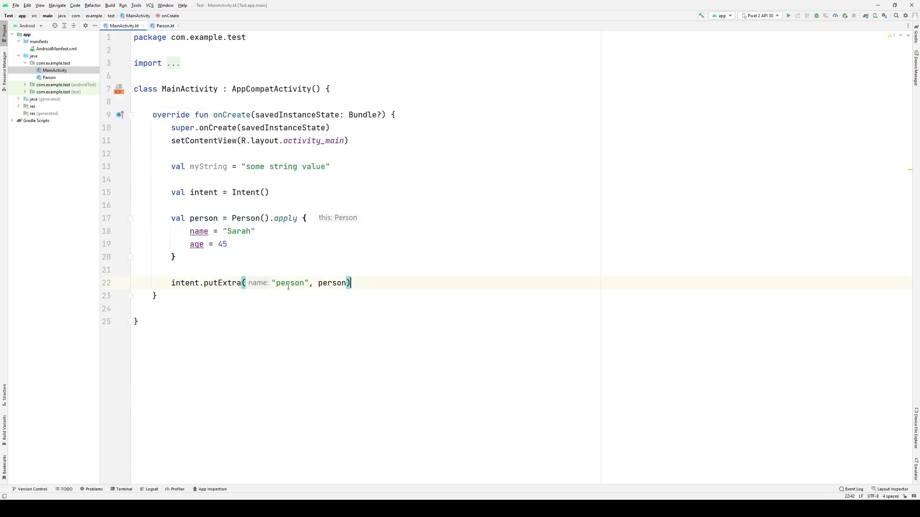